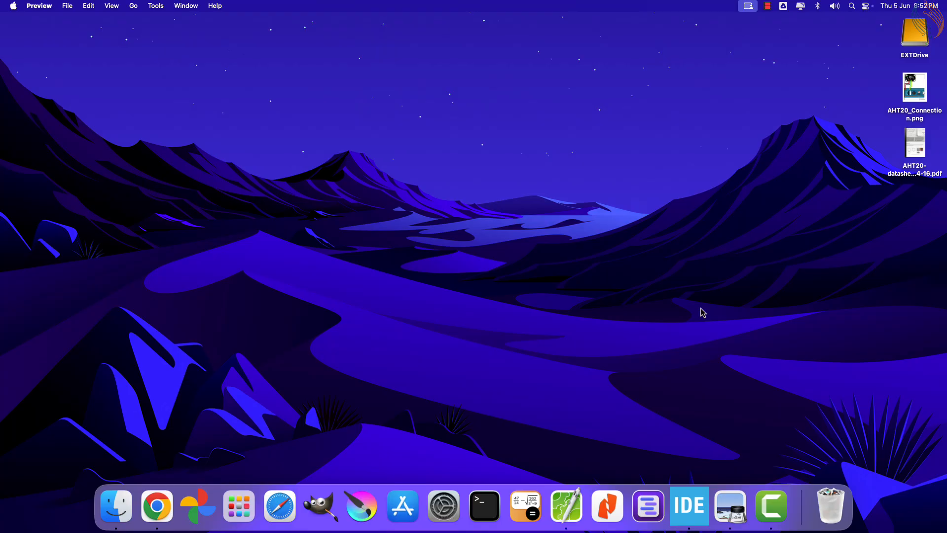
# Step: Open the AHT20 datasheet PDF from the desktop
pyautogui.doubleClick(914, 87)
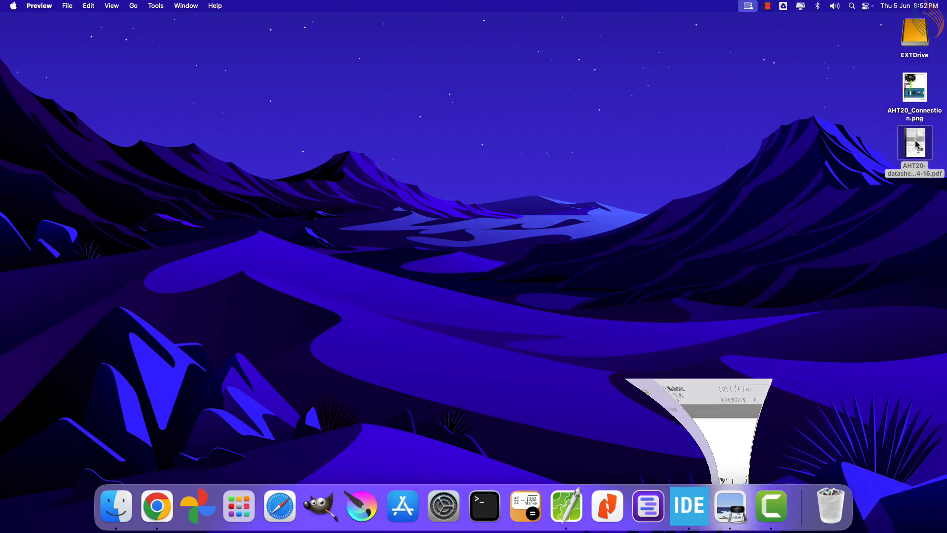
# Step: Reopen the AHT20 datasheet, highlight the I2C interface bullet, and scroll to page 8
pyautogui.doubleClick(915, 142)
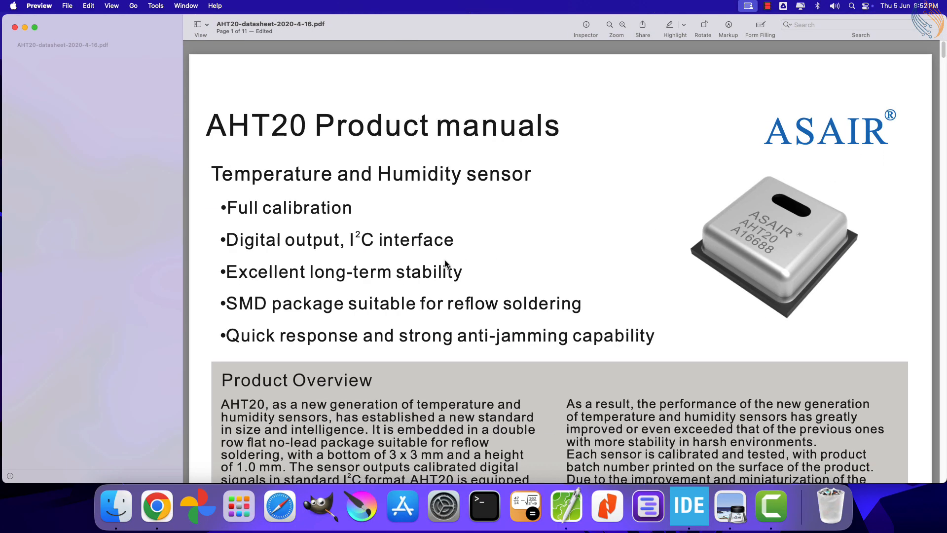
pyautogui.moveTo(284, 239); pyautogui.dragTo(454, 240)
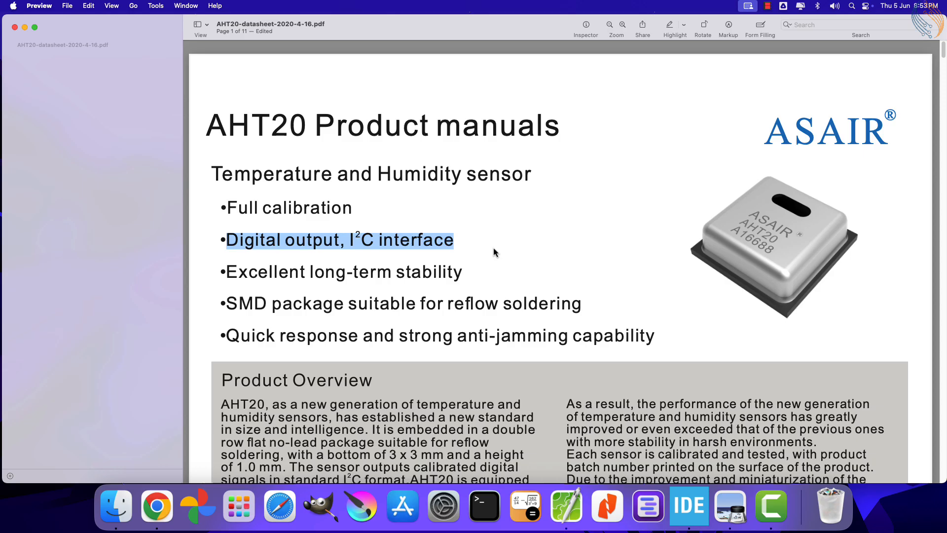
pyautogui.scroll(-3)
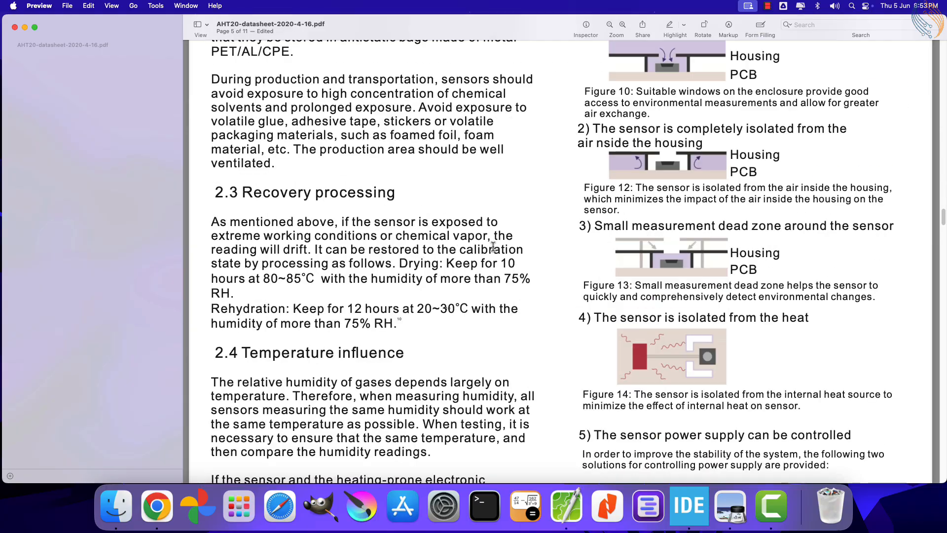
pyautogui.scroll(-3)
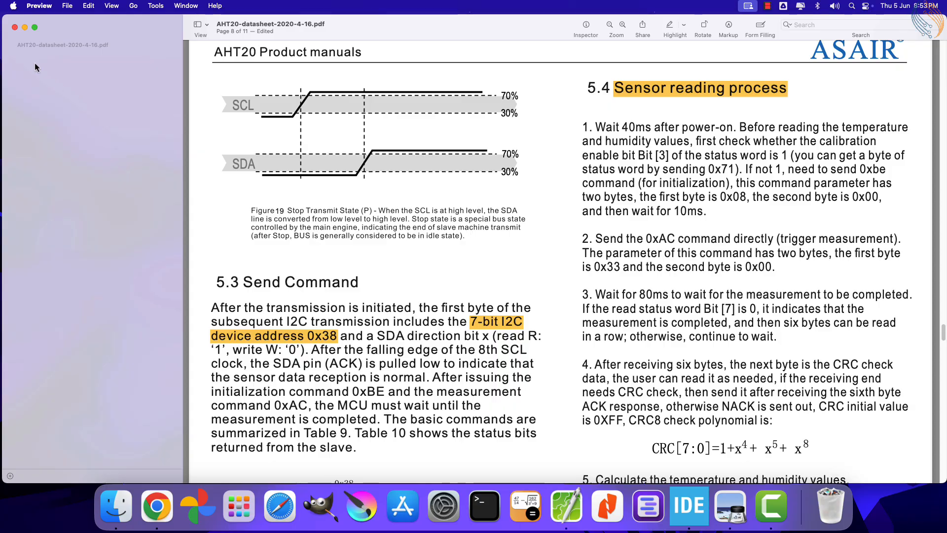
# Step: Create a new STM32 project named F103_AHT20
pyautogui.click(688, 506)
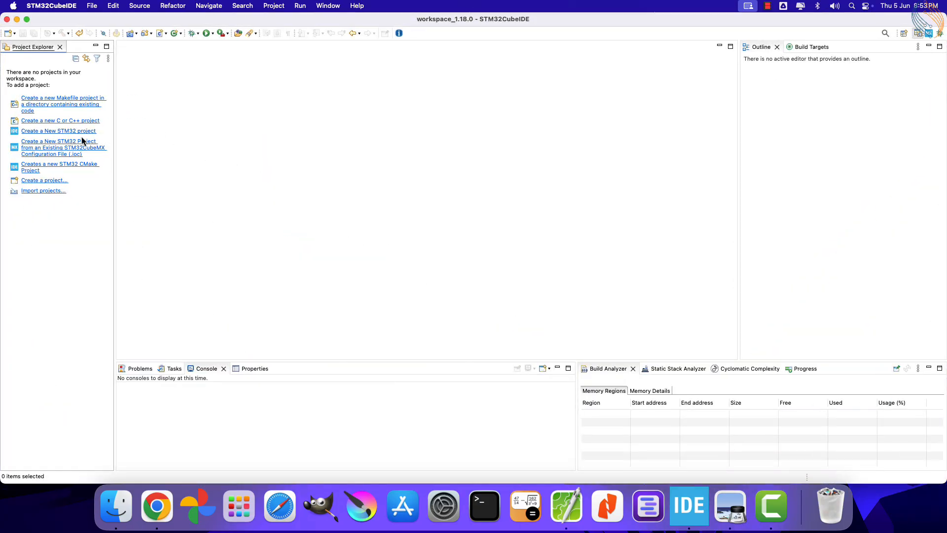
pyautogui.click(58, 130)
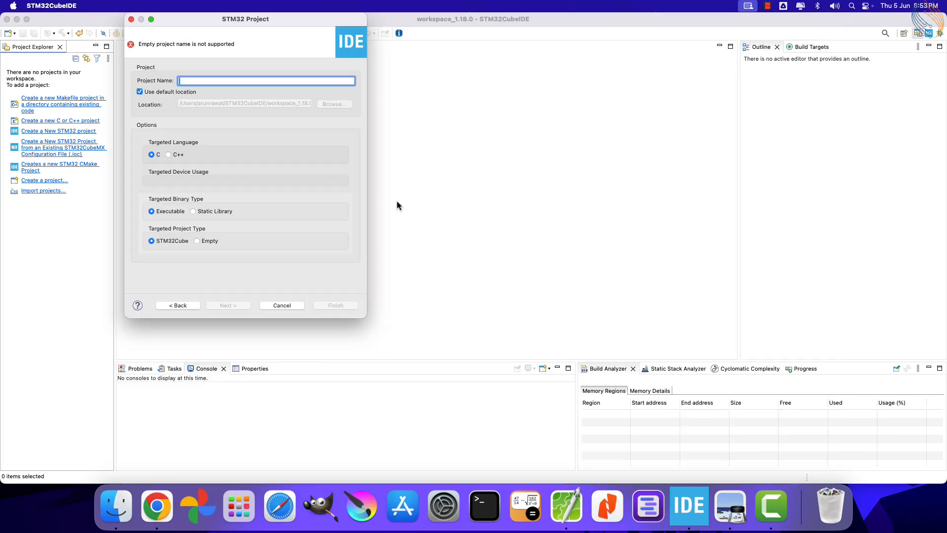
pyautogui.write('F103_AHT20')
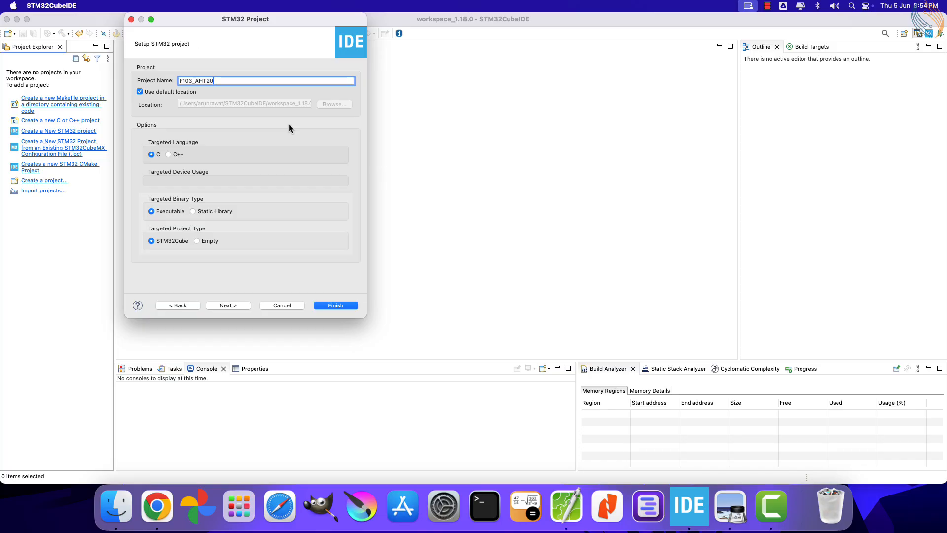
pyautogui.click(335, 305)
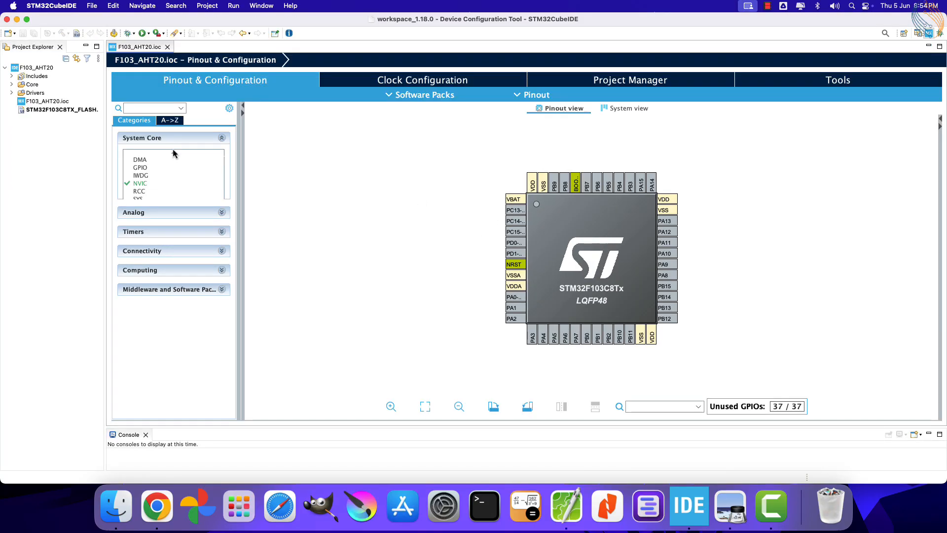
# Step: Set HSE to Crystal/Ceramic Resonator, debug to Serial Wire, enable I2C1, and generate code
pyautogui.click(139, 183)
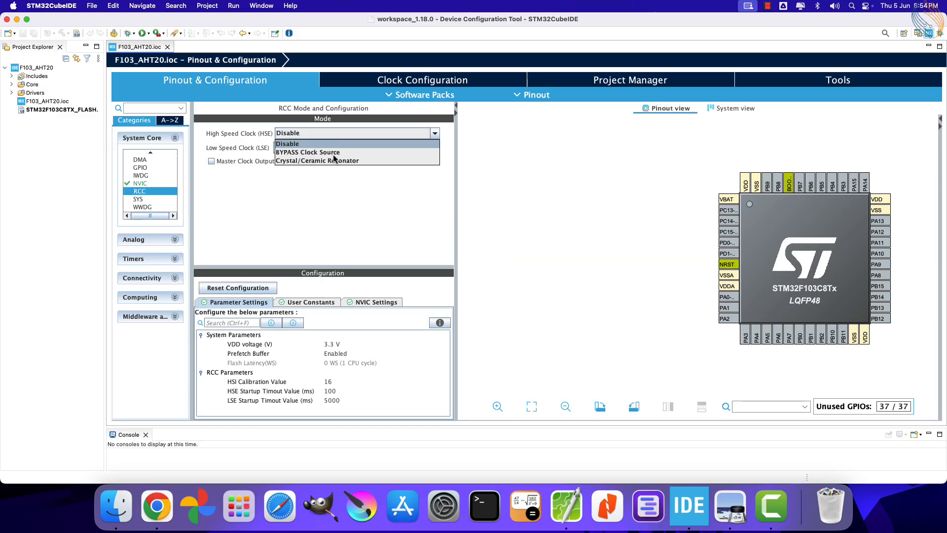
pyautogui.click(421, 79)
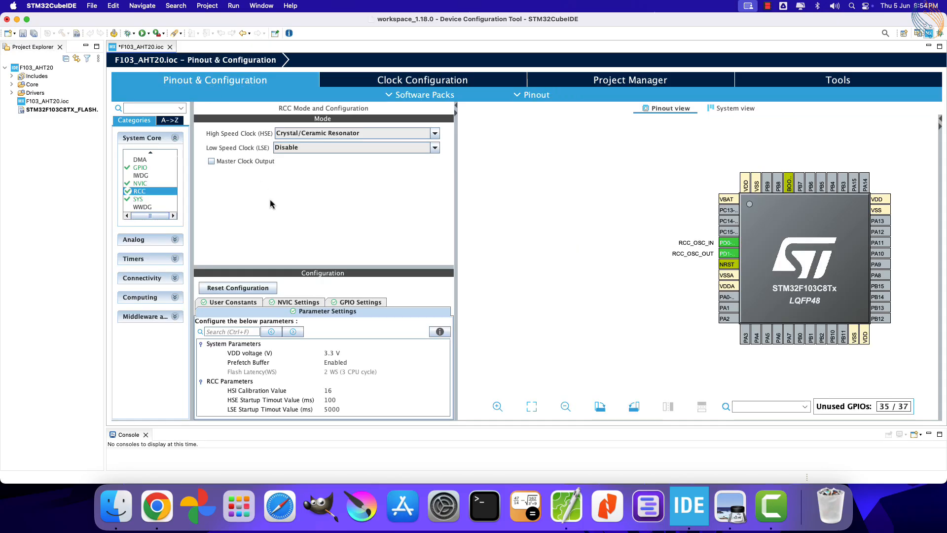
pyautogui.click(138, 199)
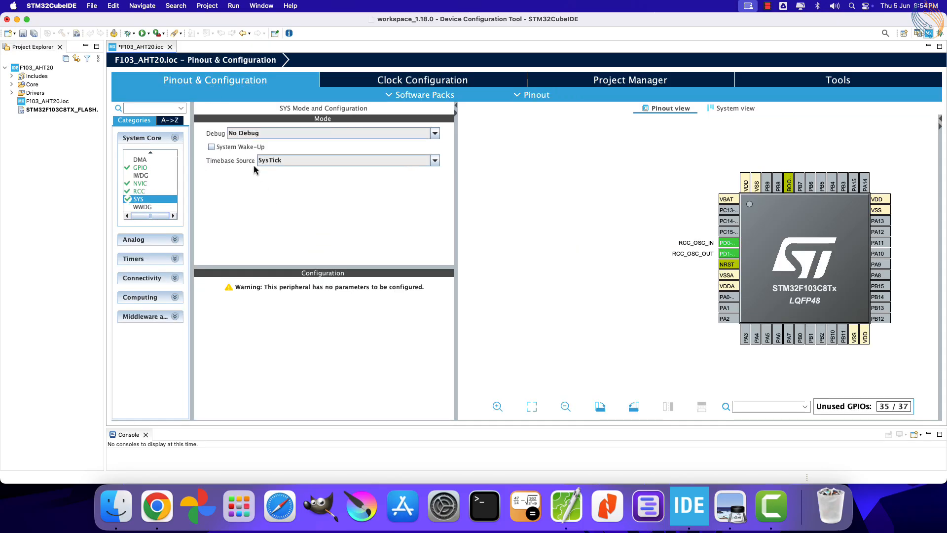
pyautogui.click(332, 133)
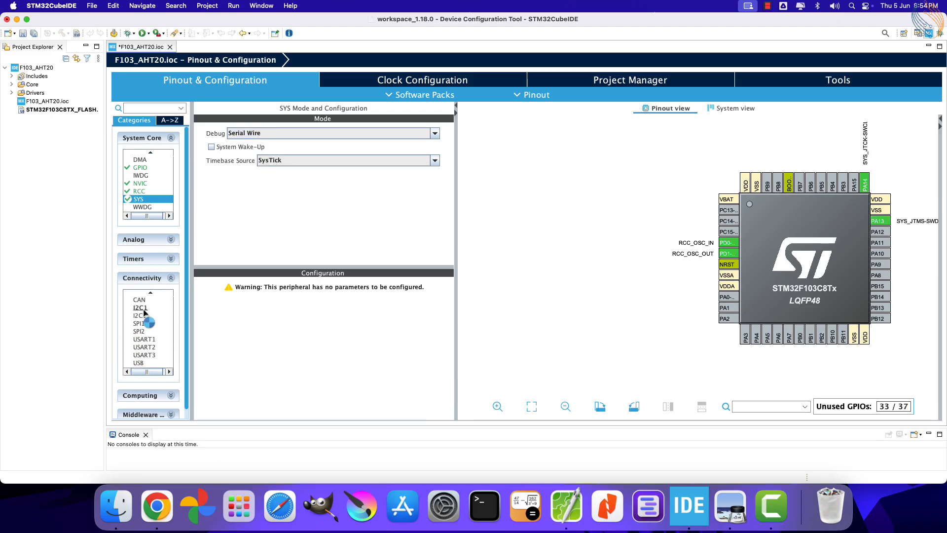
pyautogui.click(140, 307)
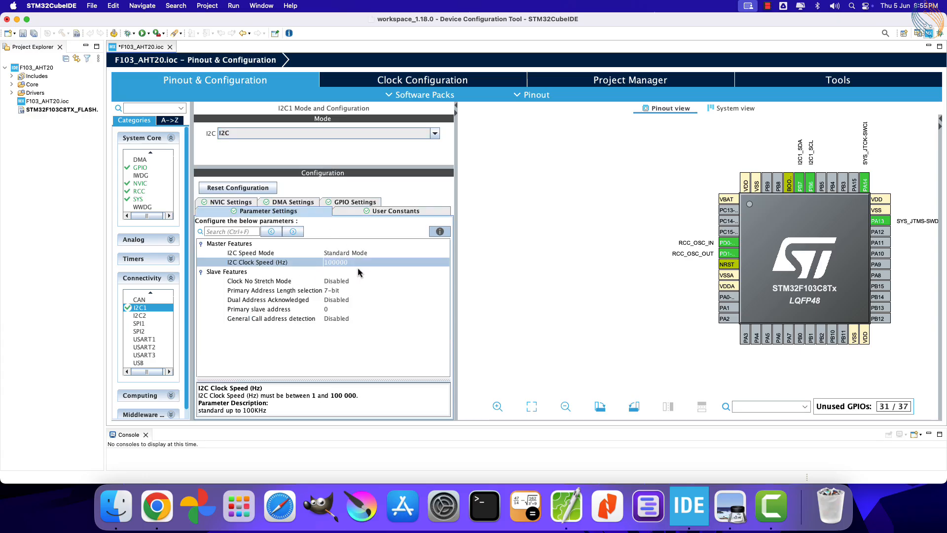
pyautogui.click(496, 406)
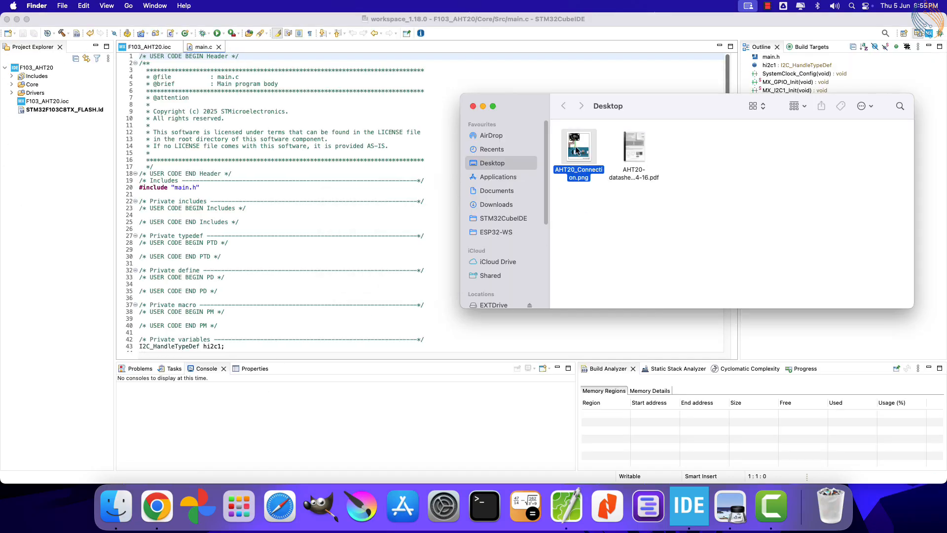
# Step: View the AHT20_Connection.png wiring diagram in Preview, then return to the datasheet
pyautogui.doubleClick(578, 146)
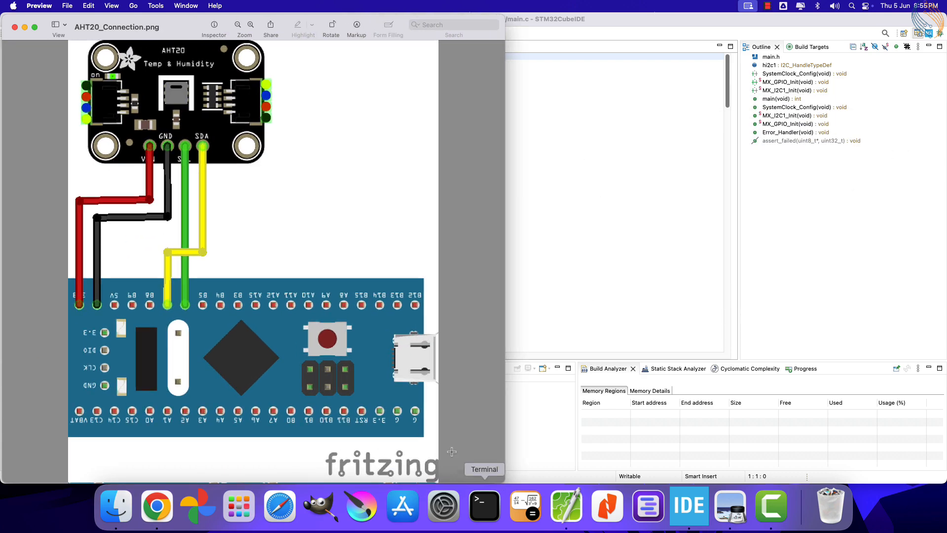
pyautogui.moveTo(140, 176)
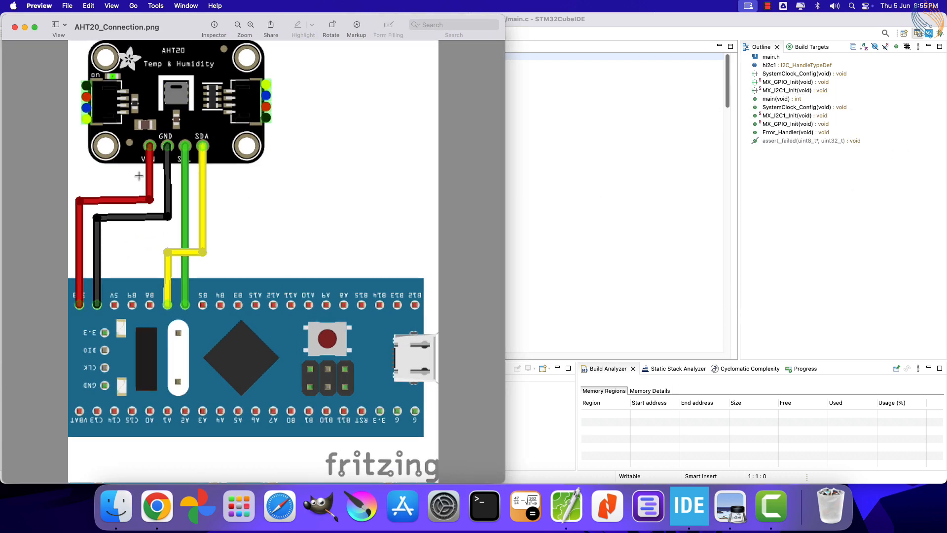
pyautogui.click(71, 295)
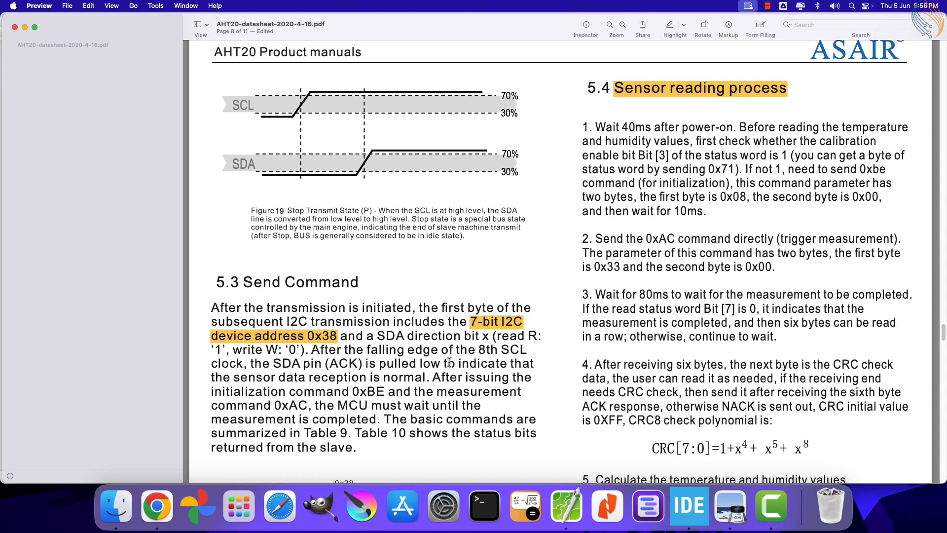
# Step: Scroll through the datasheet's section 5.3 send command, then bring main.c back
pyautogui.scroll(-3)
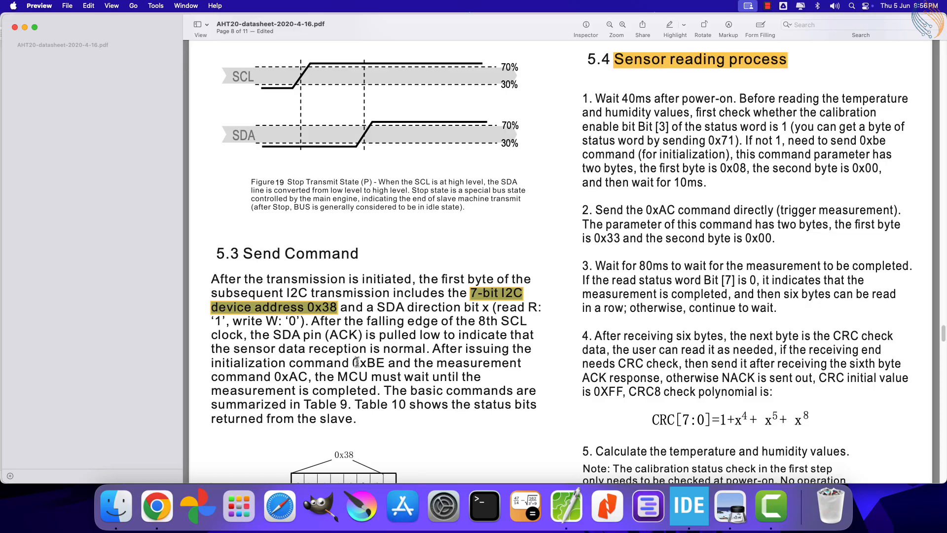
pyautogui.scroll(-3)
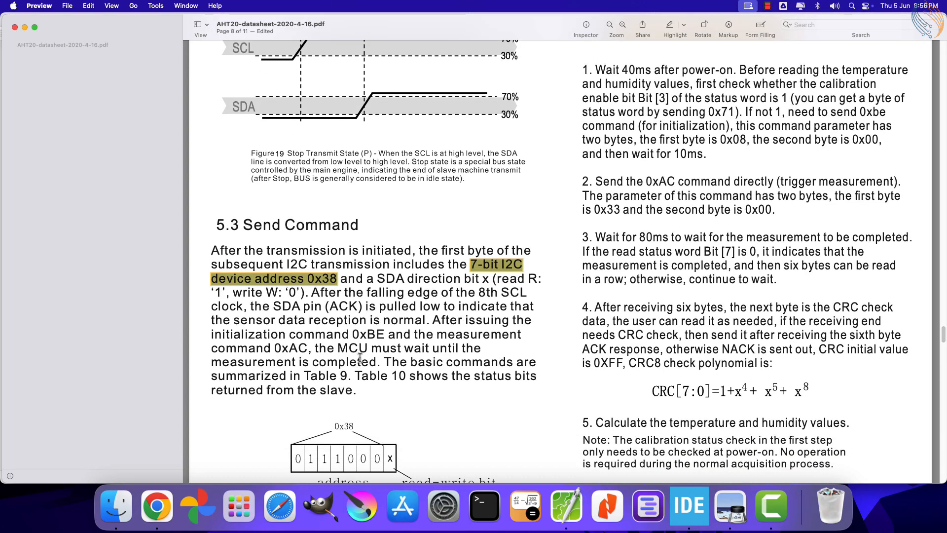
pyautogui.click(699, 512)
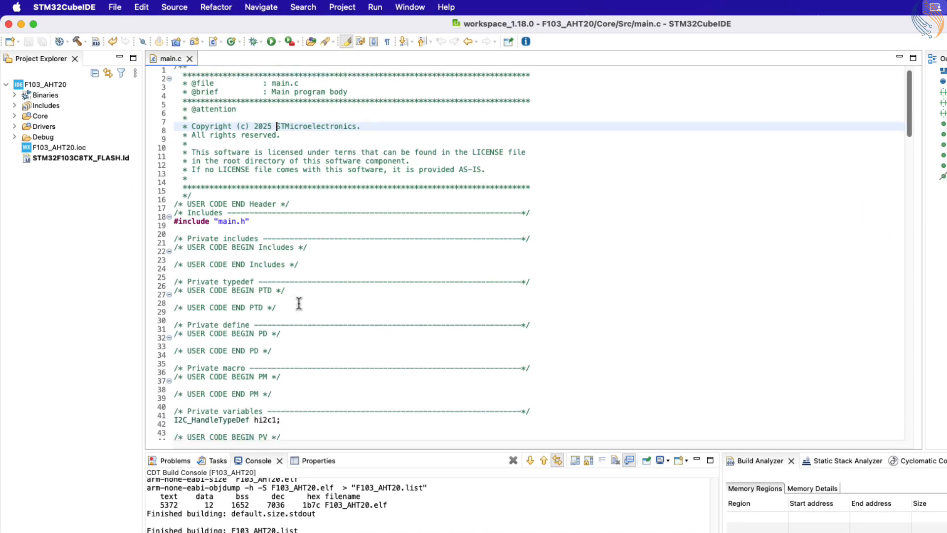
# Step: Add #define AHT20_ADDRESS 0x38<<1 under USER CODE BEGIN 0 in main.c
pyautogui.scroll(-3)
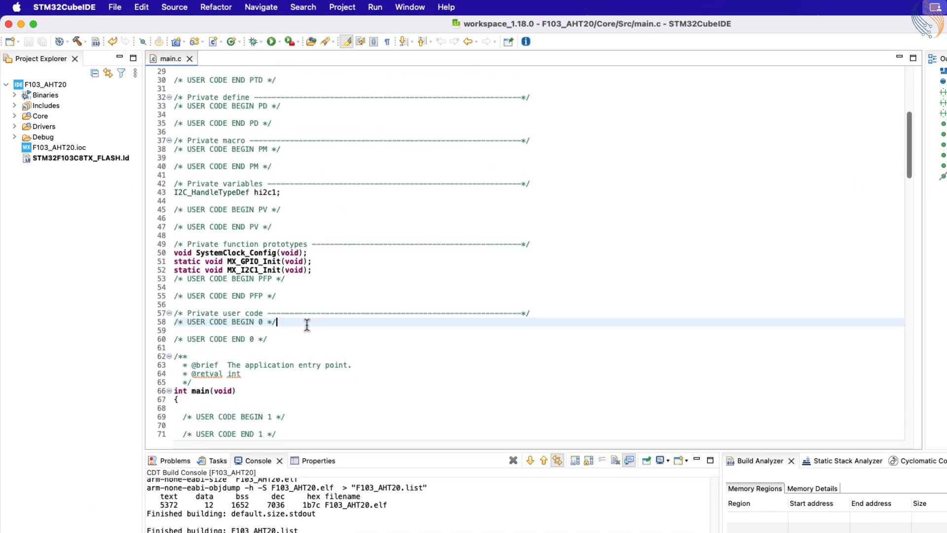
pyautogui.write('#')
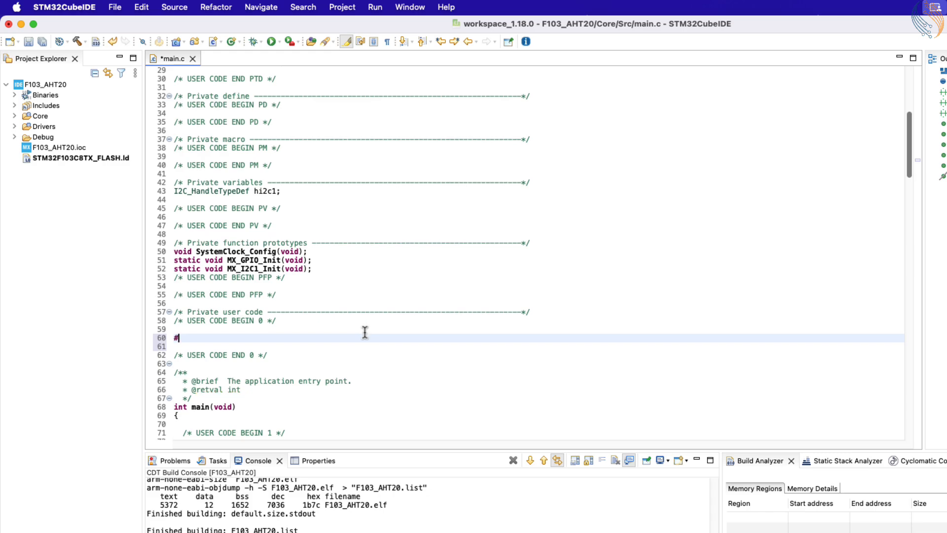
pyautogui.write('define')
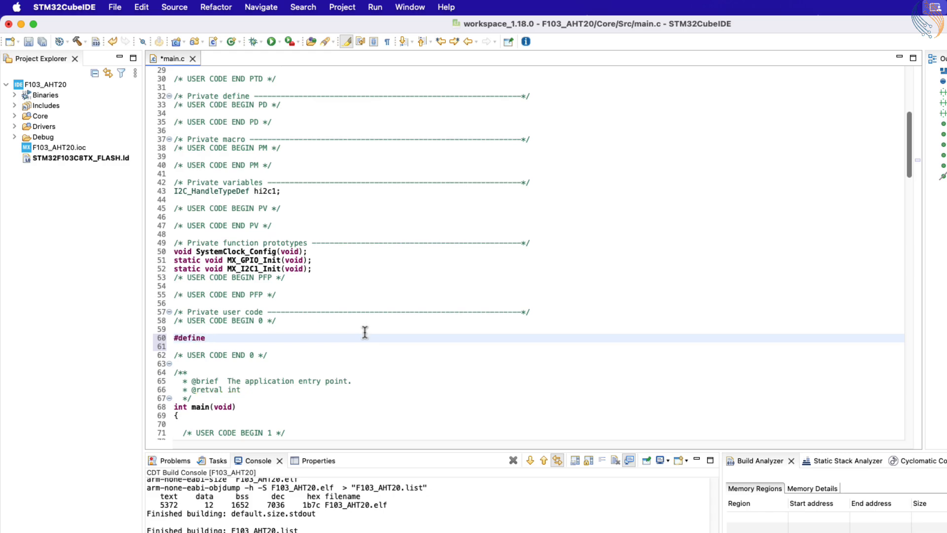
pyautogui.write('AHT')
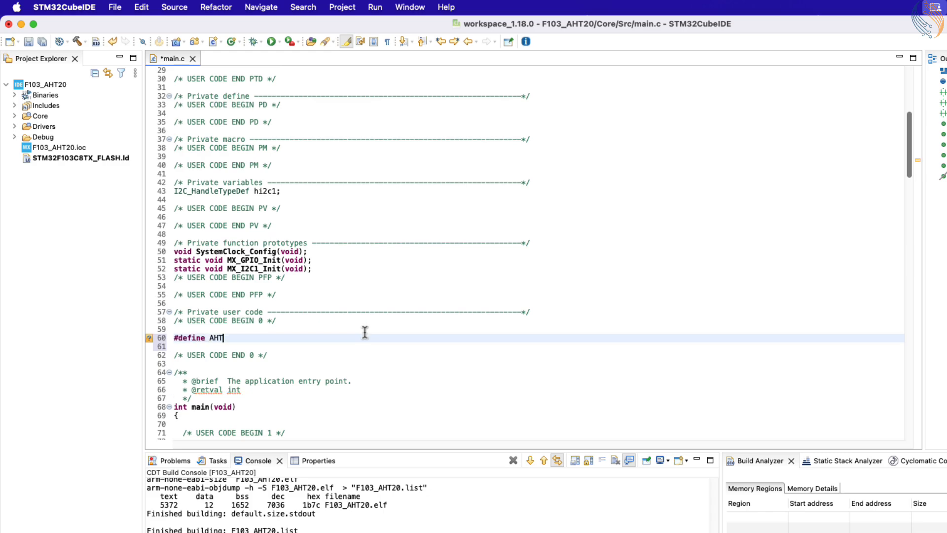
pyautogui.write('20_ADDRESS')
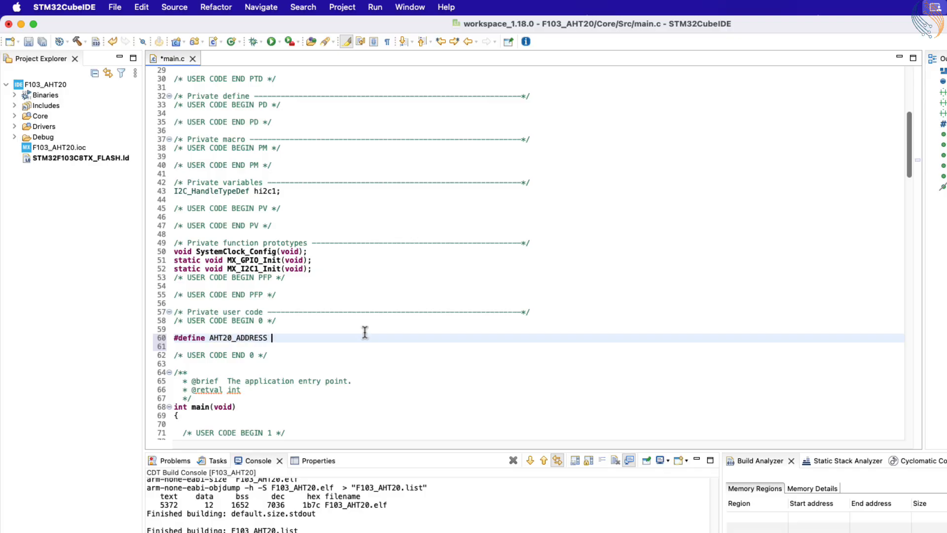
pyautogui.write('0x38')
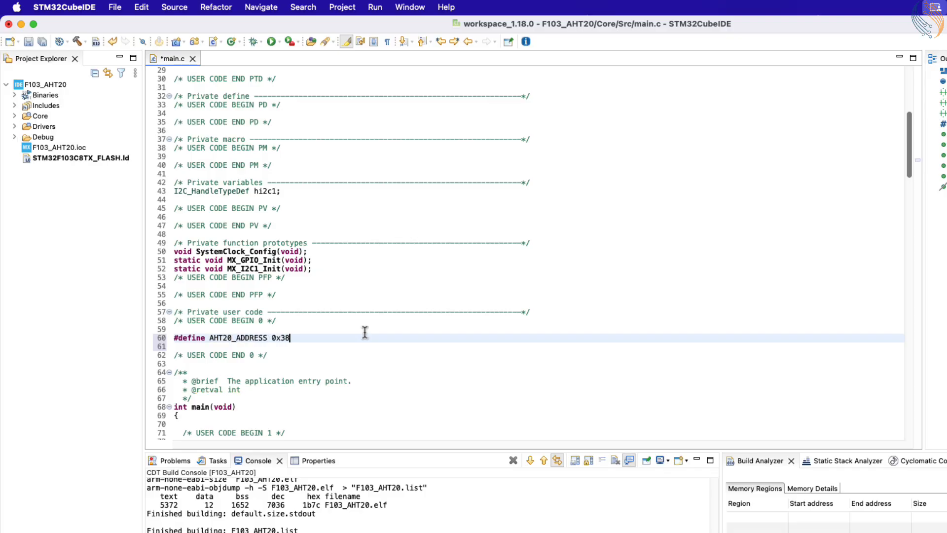
pyautogui.write('<<1')
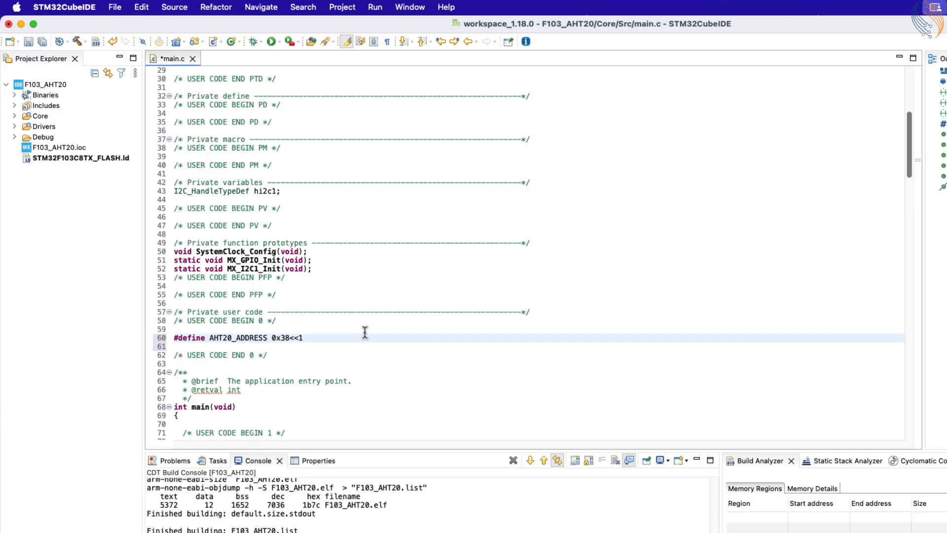
pyautogui.press('enter')
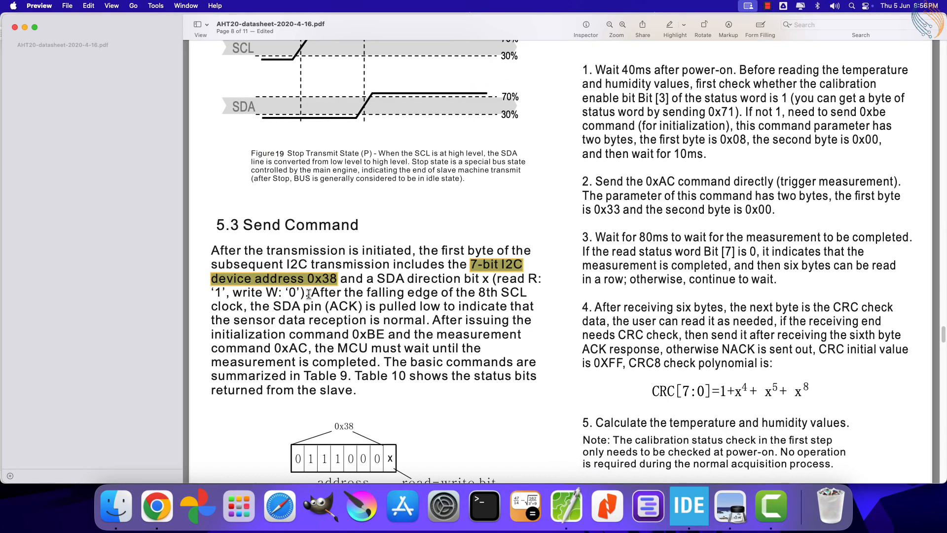
pyautogui.scroll(-3)
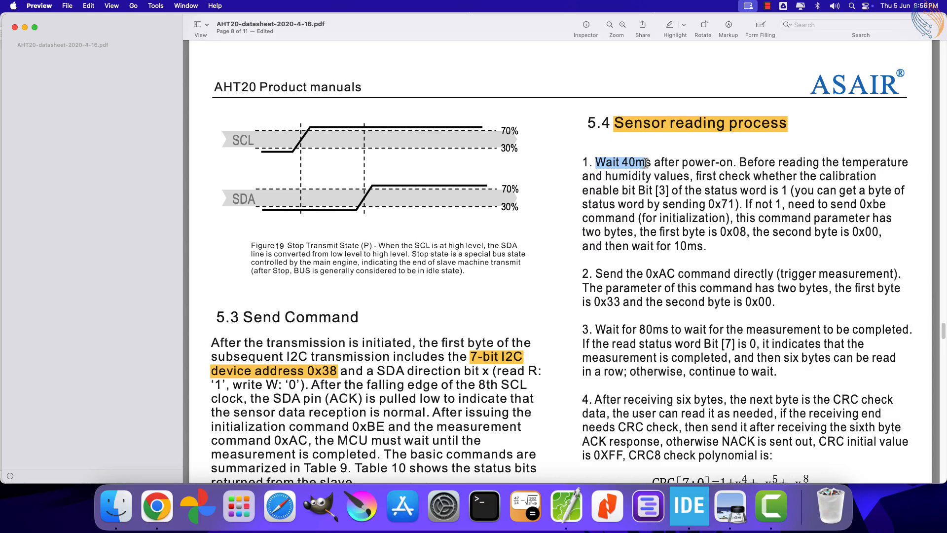
pyautogui.moveTo(643, 161); pyautogui.dragTo(737, 162)
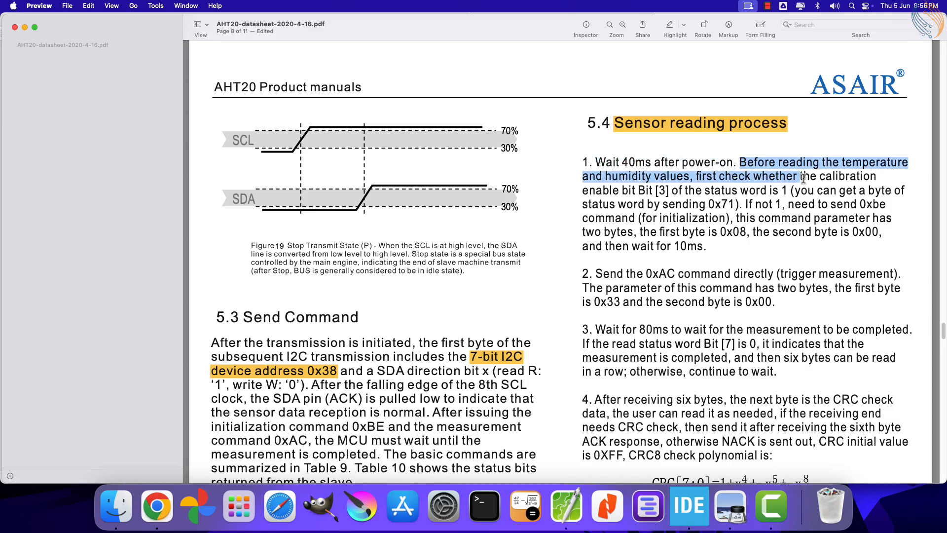
pyautogui.moveTo(807, 176); pyautogui.dragTo(799, 190)
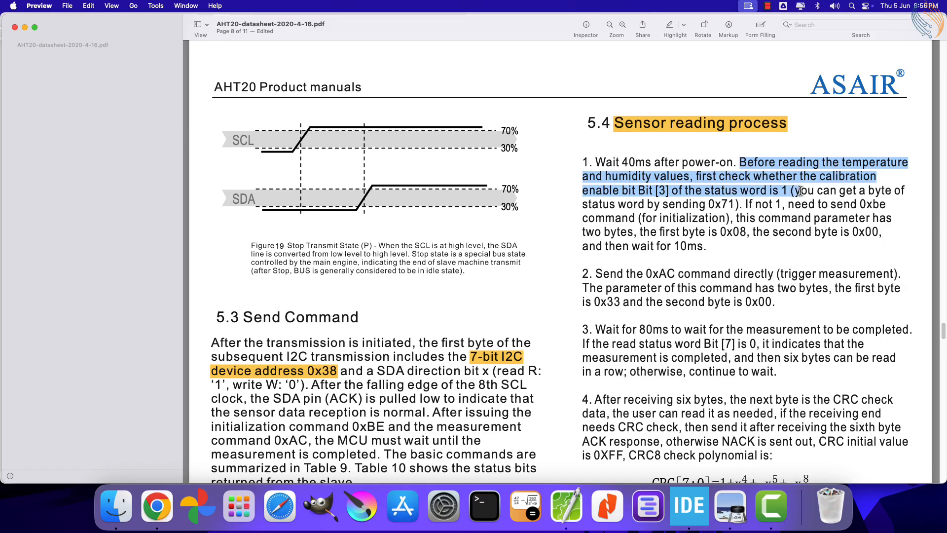
pyautogui.moveTo(794, 191)
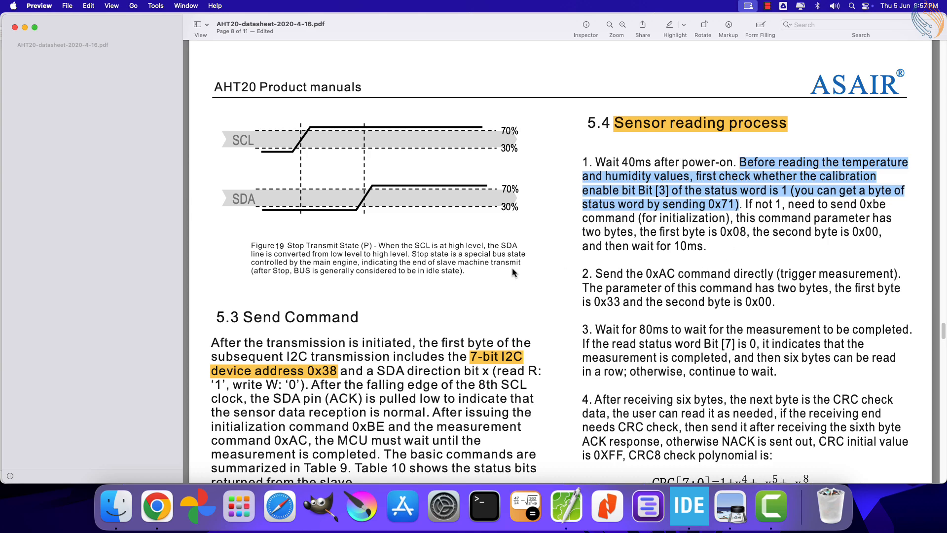
pyautogui.scroll(-3)
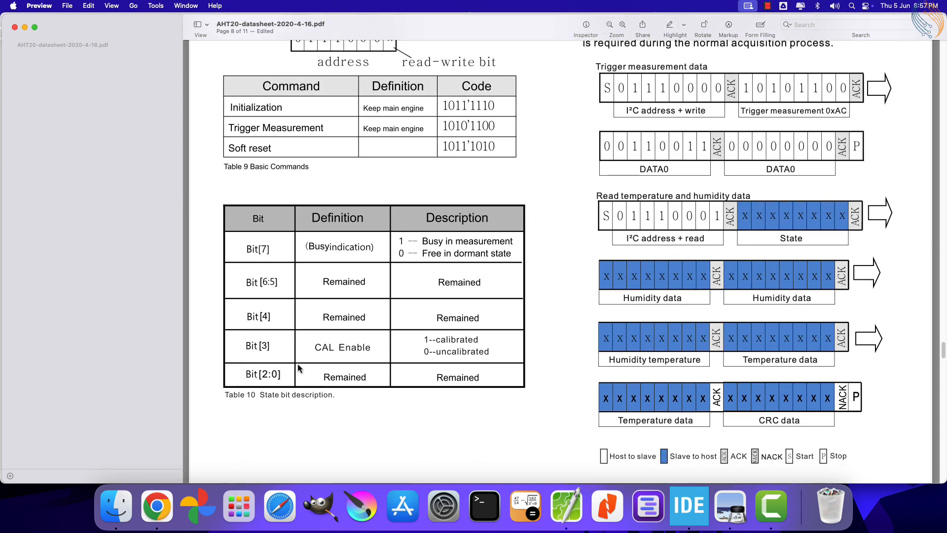
pyautogui.moveTo(425, 345)
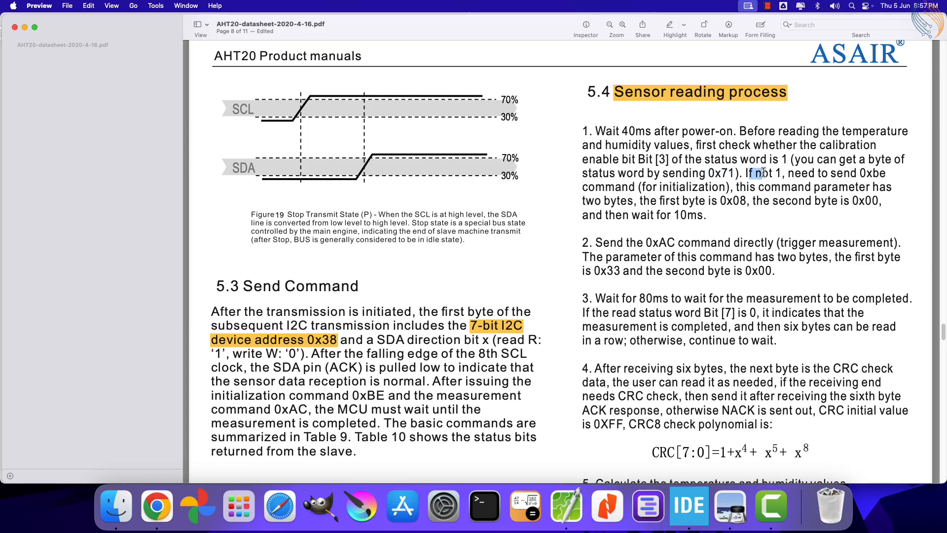
pyautogui.moveTo(756, 173); pyautogui.dragTo(728, 186)
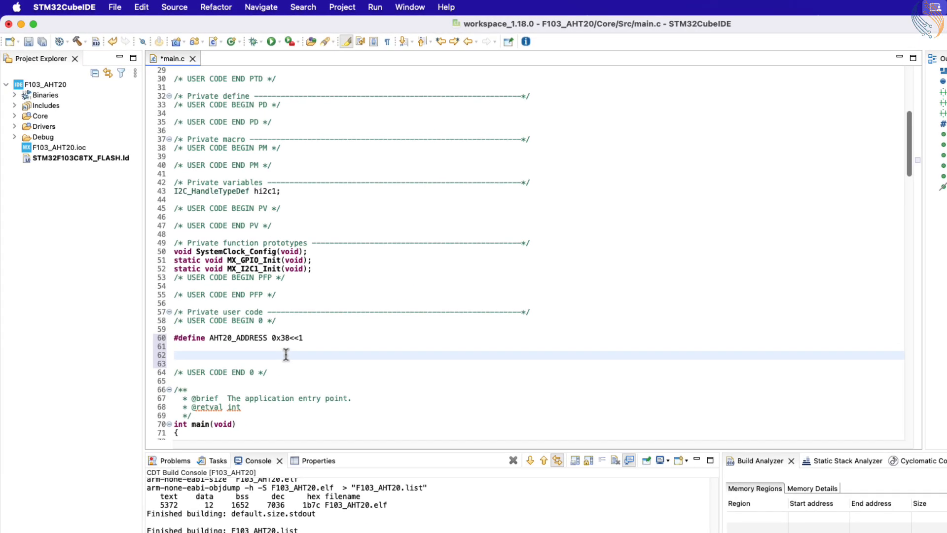
# Step: Write AHT20_Init with HAL_Delay(40), reading status register 0x71, and checking CAL == 0
pyautogui.write('void AHT20_Init (void')
pyautogui.write('{')
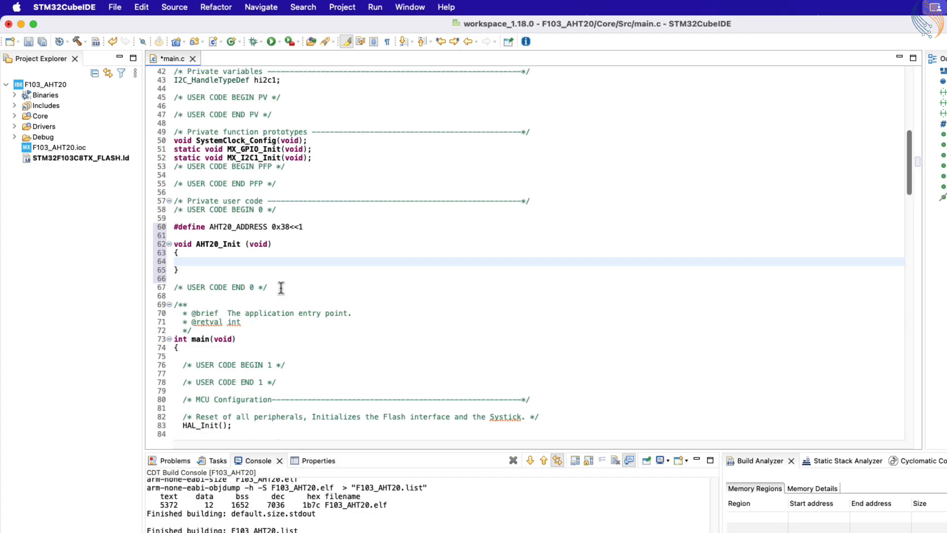
pyautogui.write('uint8_t status;')
pyautogui.write('HAL')
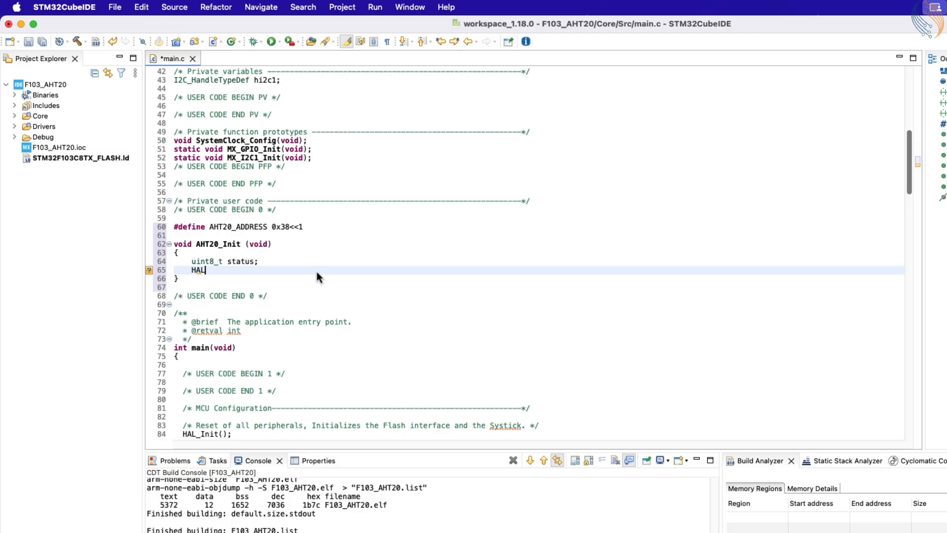
pyautogui.write('_I2C_Mem_Read(&hi2c1, AHT20_ADDRESS, MemAddress, MemAddSize, pData, Size, Timeout')
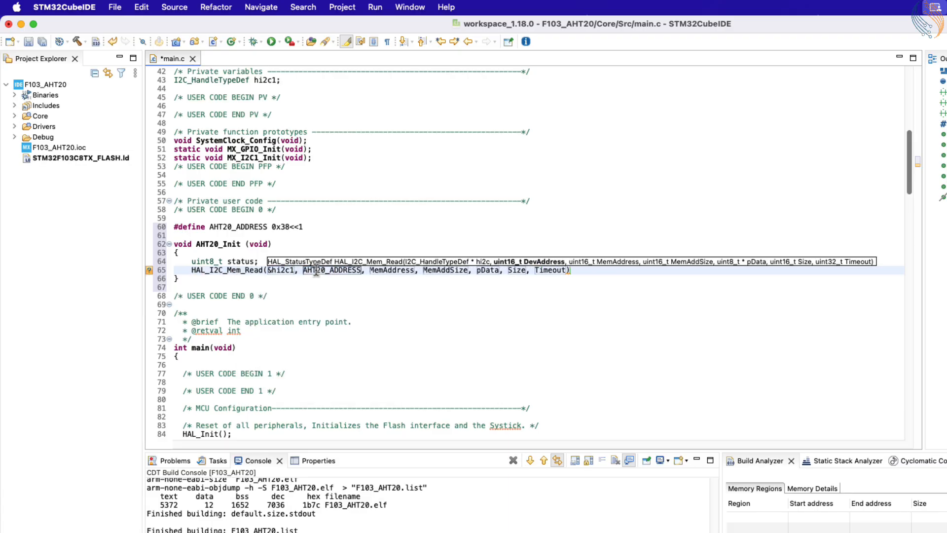
pyautogui.write('0x71, 1, &statu')
pyautogui.write('if ((status>>3 & 0x01')
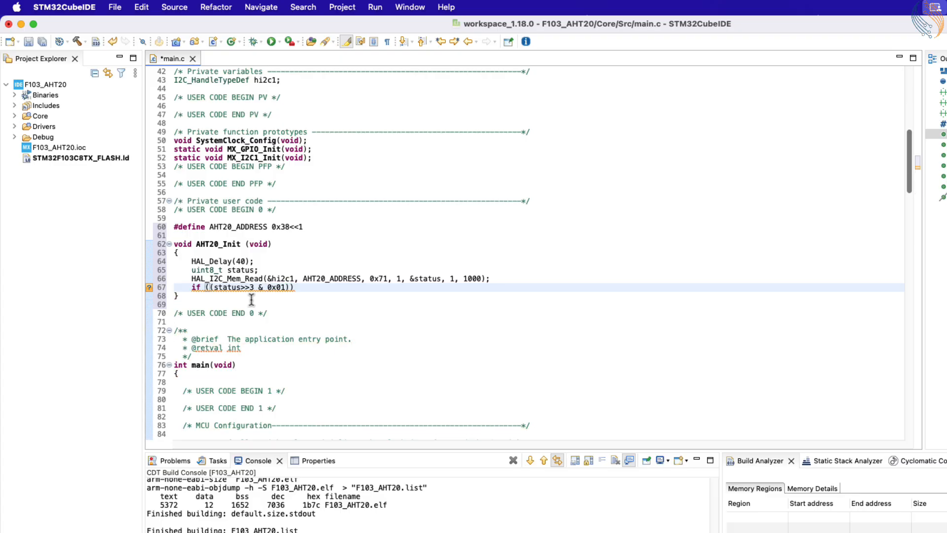
pyautogui.write('== 0')
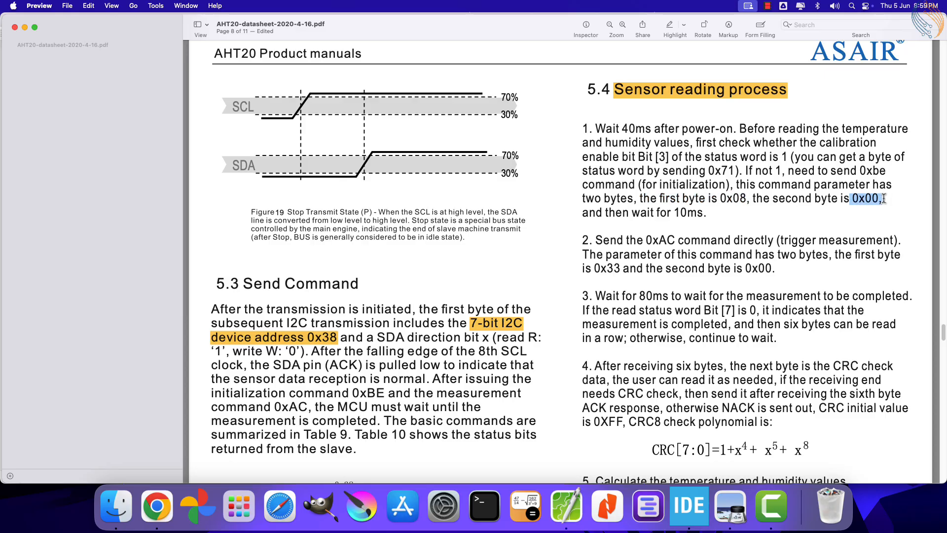
pyautogui.click(688, 506)
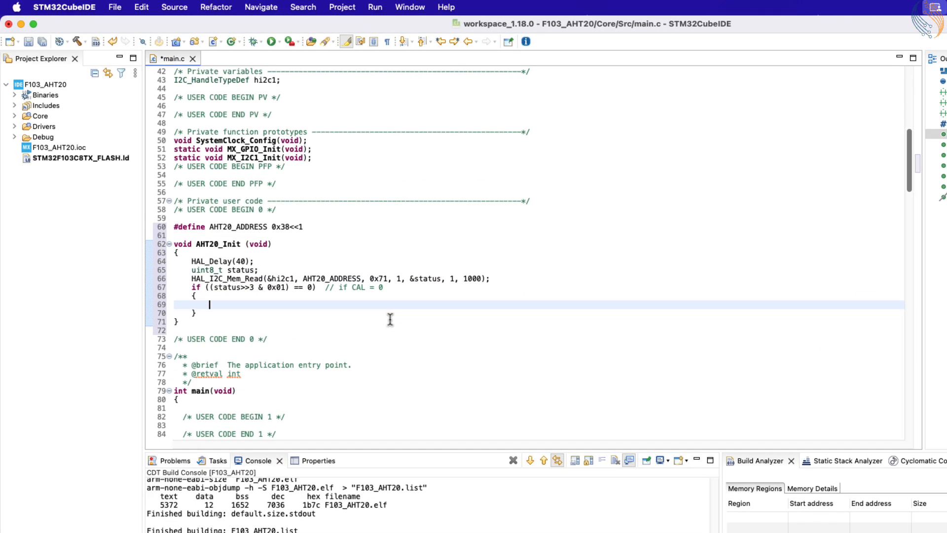
# Step: Inside the CAL check, transmit init_commands {0xBE, 0x08, 0x00} and delay 10 ms
pyautogui.write('uint8_t init_commands[')
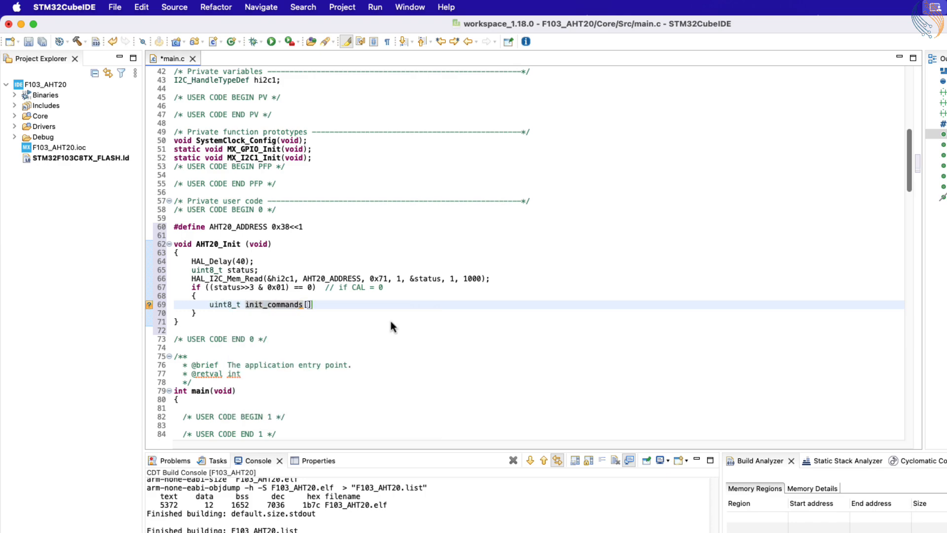
pyautogui.write('3] = {0x')
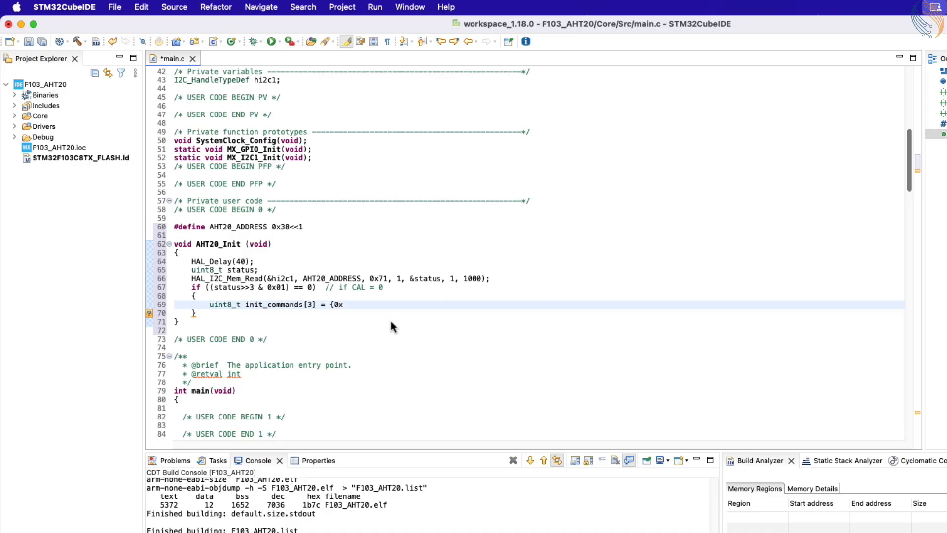
pyautogui.write('BE, 0x08, 0x00};')
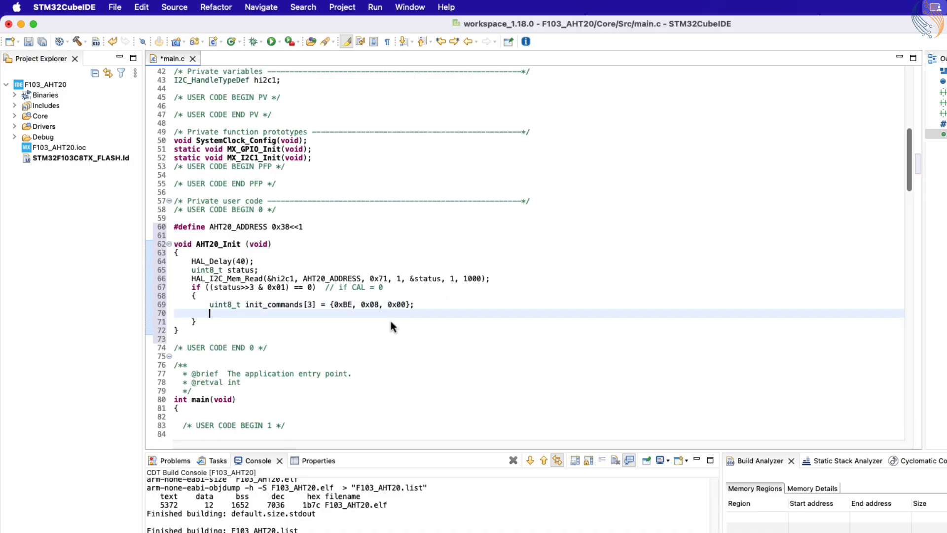
pyautogui.write('HAL_I2C')
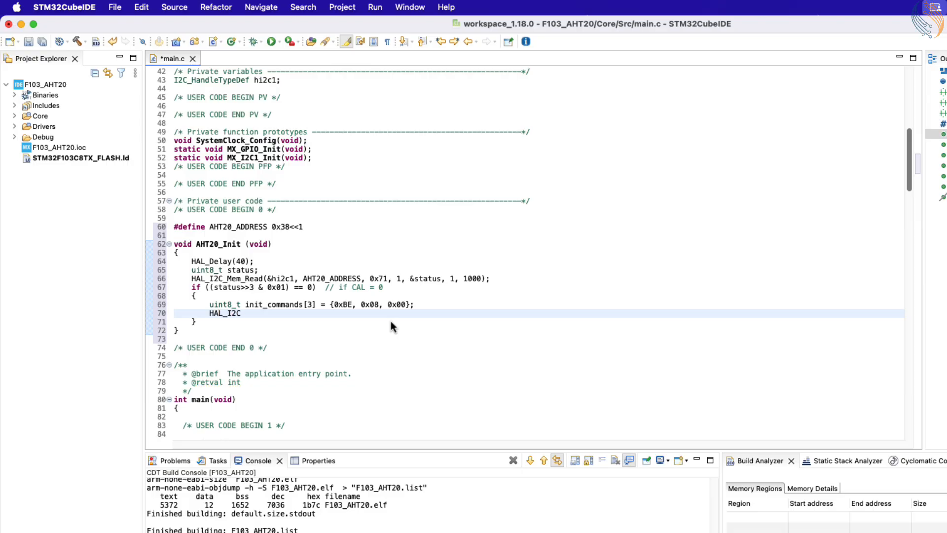
pyautogui.write('_Master_Transmit(&hi2c1, AHT20_ADDRESS, init_commands, 3, 1000);')
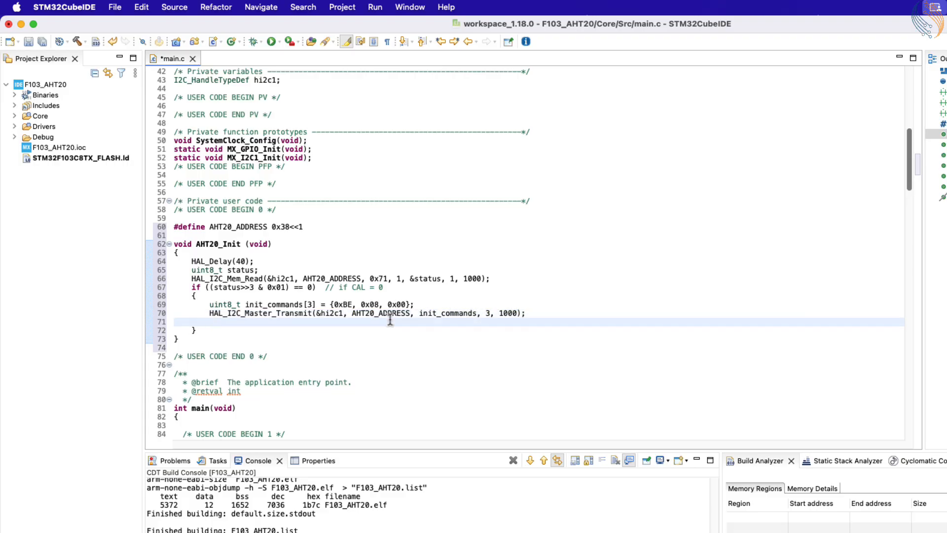
pyautogui.write('HAL_Delay (10);')
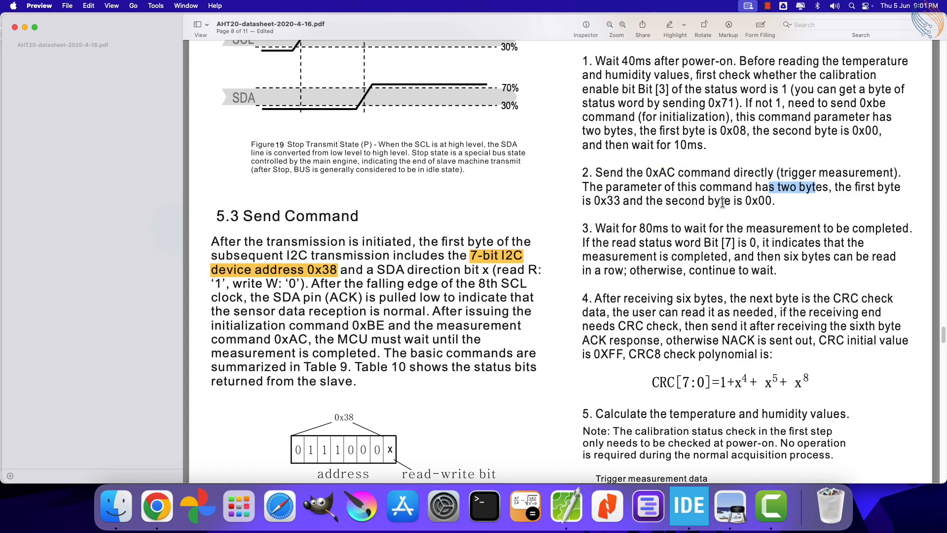
# Step: Highlight the trigger measurement parameter bytes 0x33 and 0x00 in datasheet section 5.4
pyautogui.moveTo(773, 186); pyautogui.dragTo(776, 201)
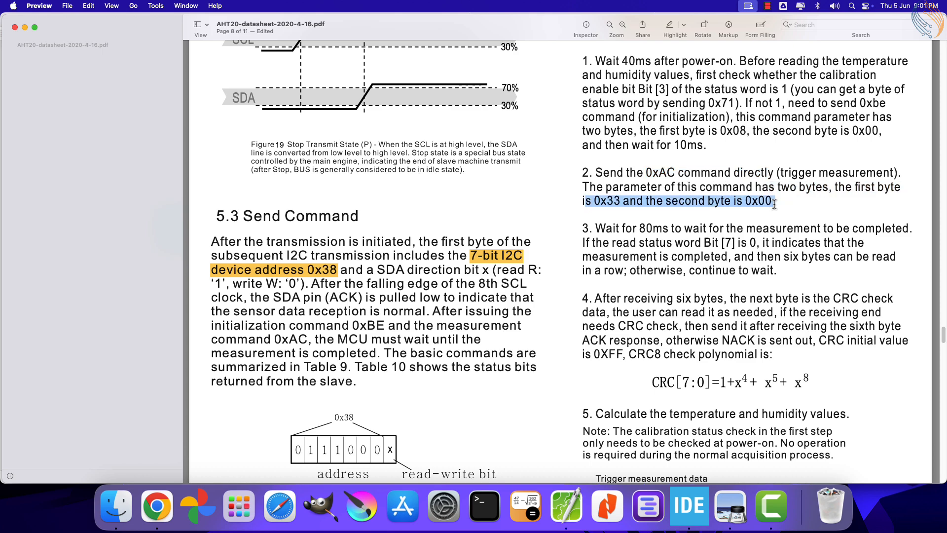
pyautogui.scroll(-3)
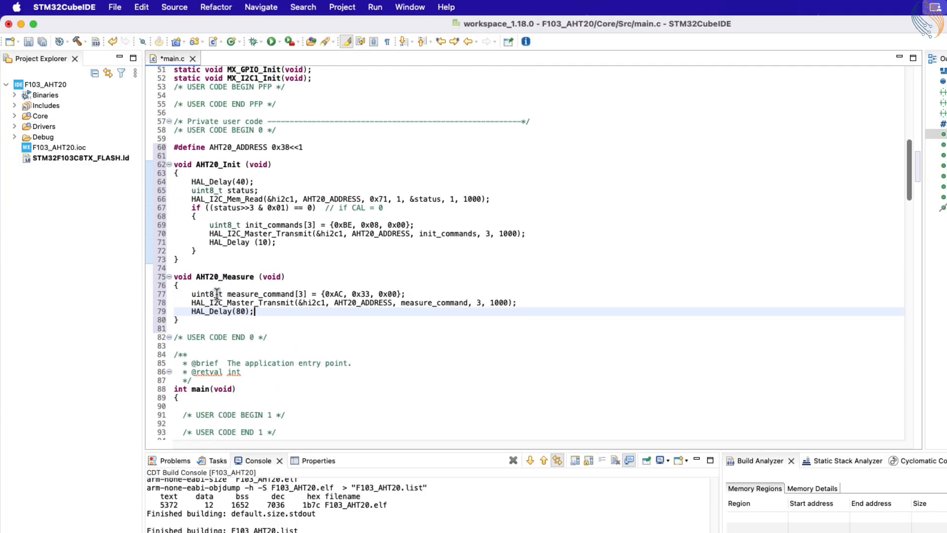
# Step: Double-click inside the newly written AHT20_Measure function in main.c
pyautogui.doubleClick(260, 294)
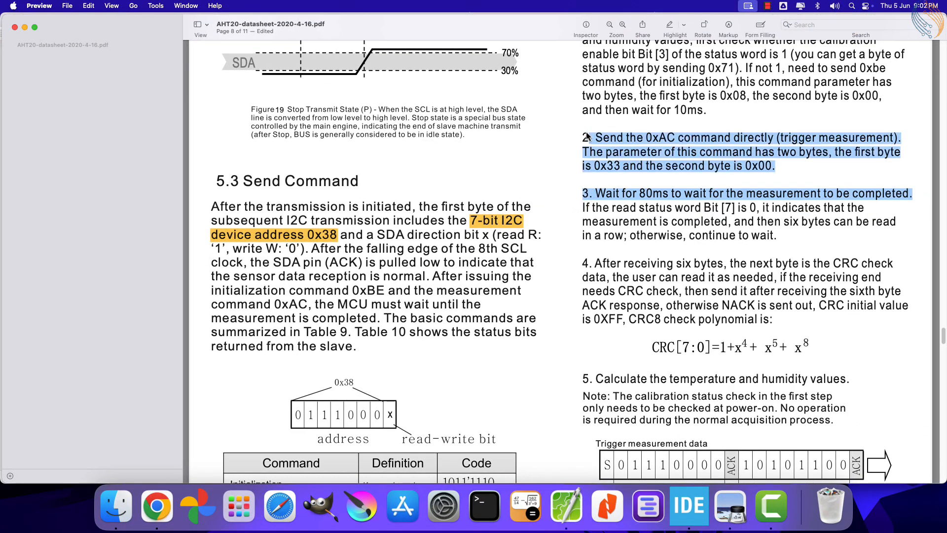
# Step: Scroll the datasheet and highlight the step 3 sentence about reading six bytes
pyautogui.scroll(-3)
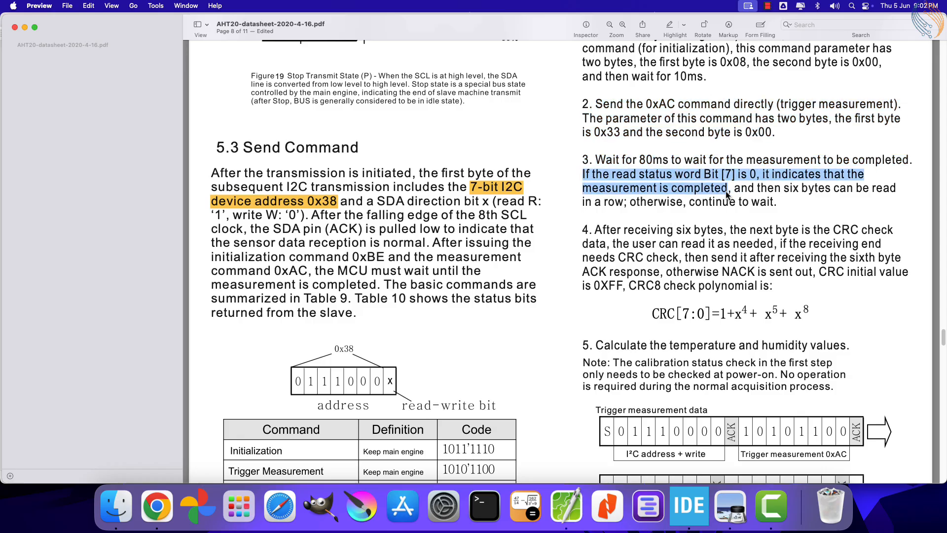
pyautogui.scroll(-3)
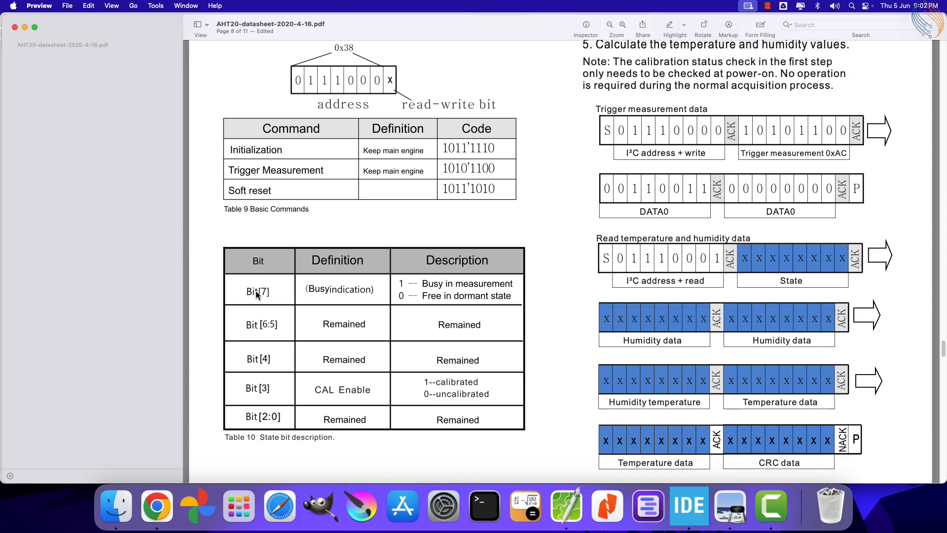
pyautogui.moveTo(441, 304)
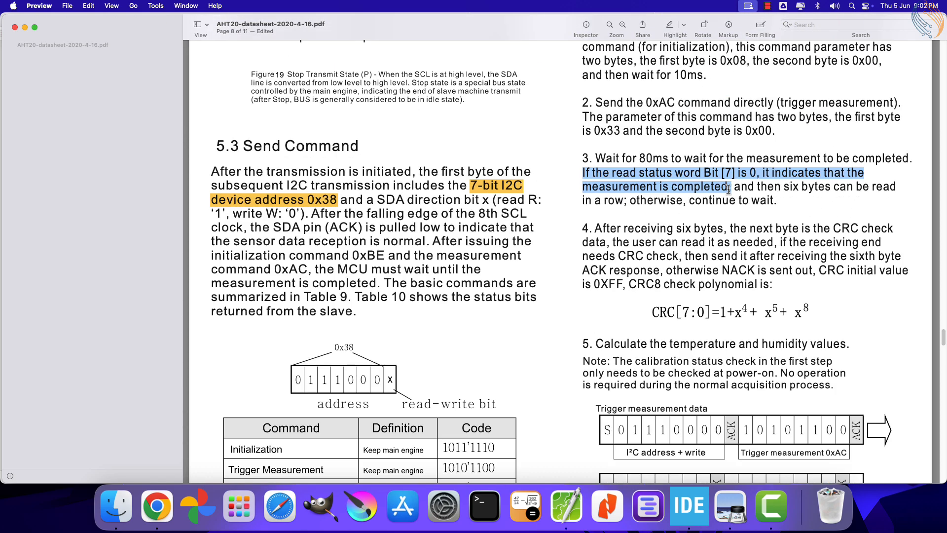
pyautogui.moveTo(450, 121)
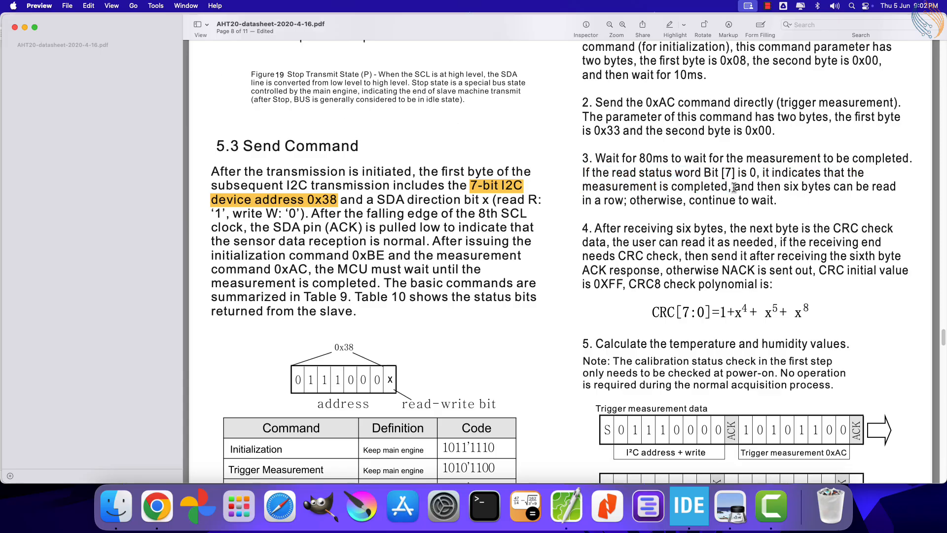
pyautogui.moveTo(736, 186); pyautogui.dragTo(775, 200)
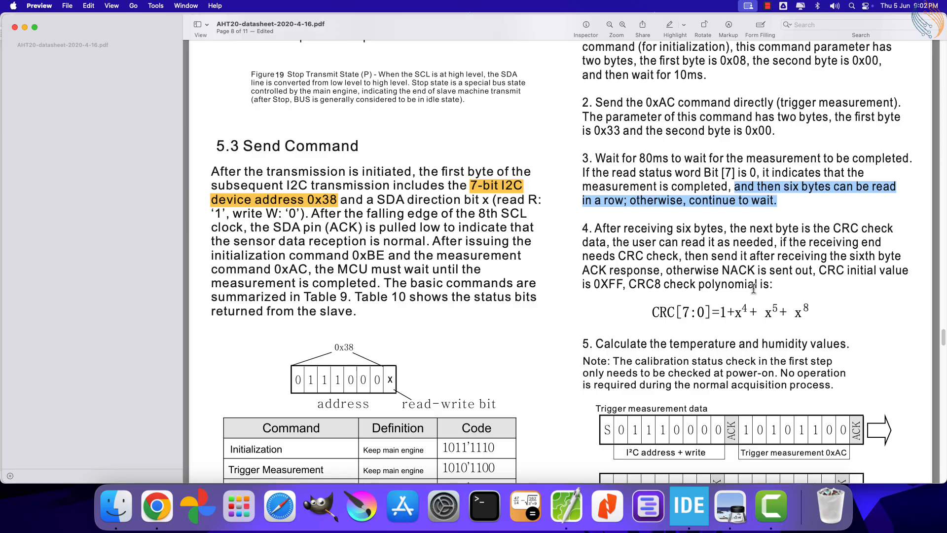
# Step: Scroll down to Table 10 and the read data diagram, then return to the IDE
pyautogui.scroll(-3)
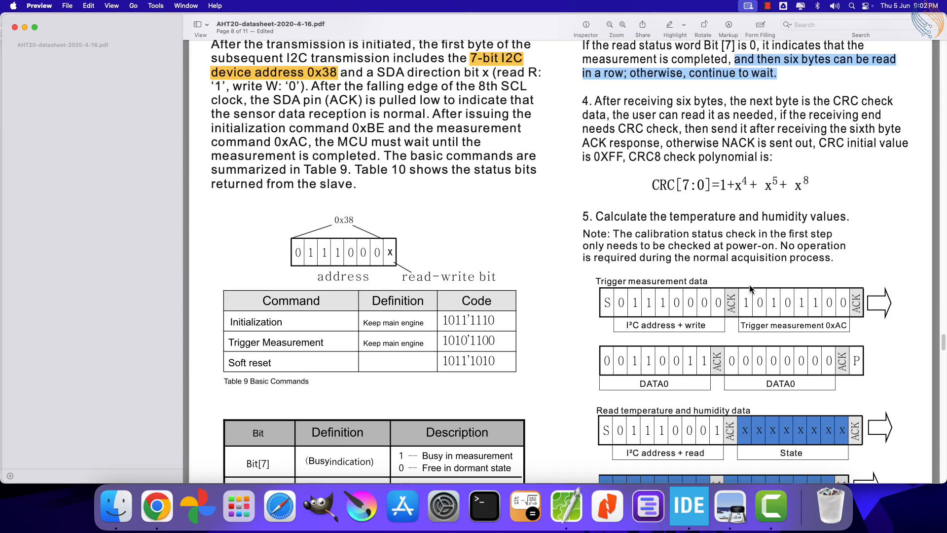
pyautogui.scroll(-3)
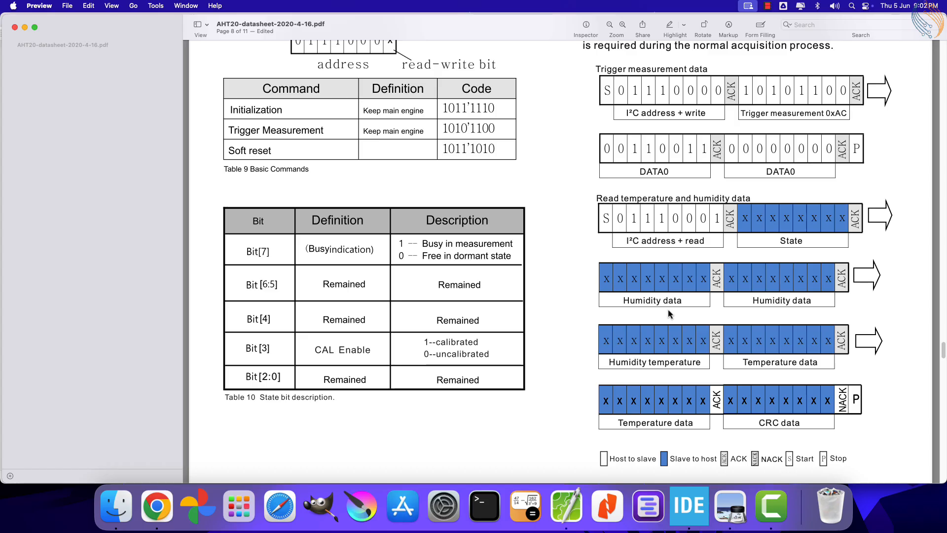
pyautogui.scroll(-3)
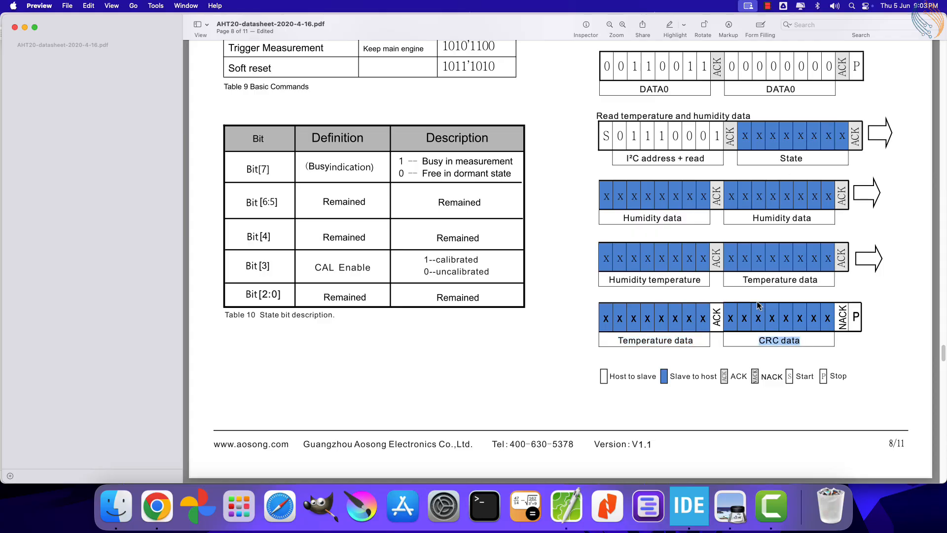
pyautogui.click(689, 506)
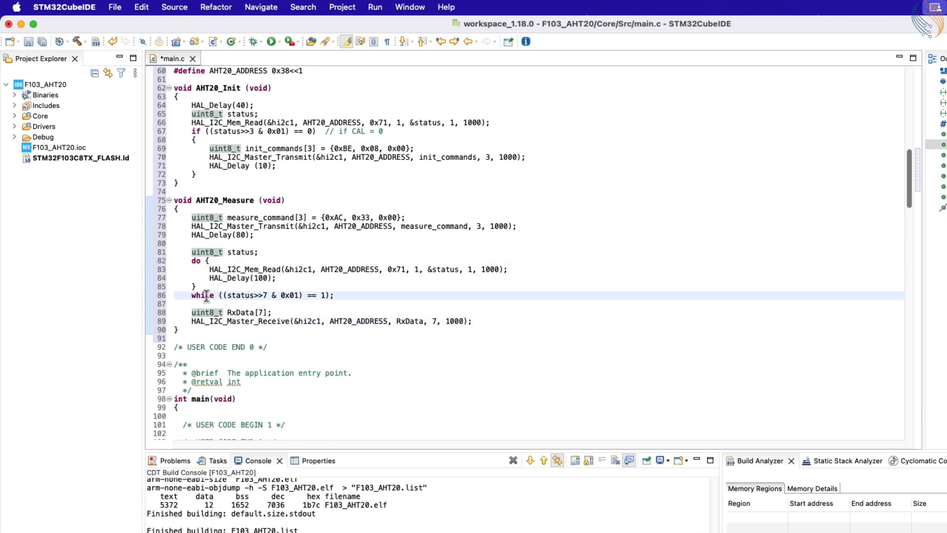
# Step: Set the busy-wait condition's compared value to 1 and inspect the status read call
pyautogui.click(511, 269)
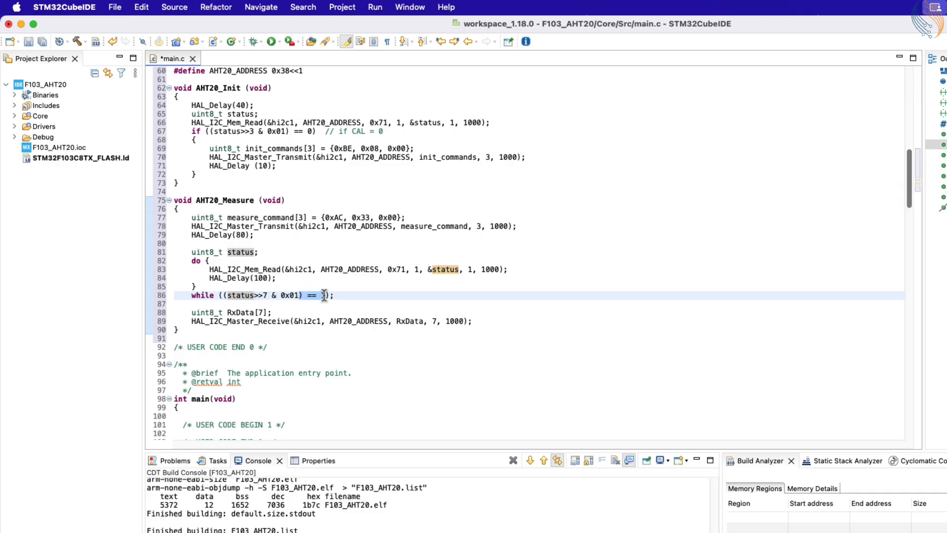
pyautogui.write('1')
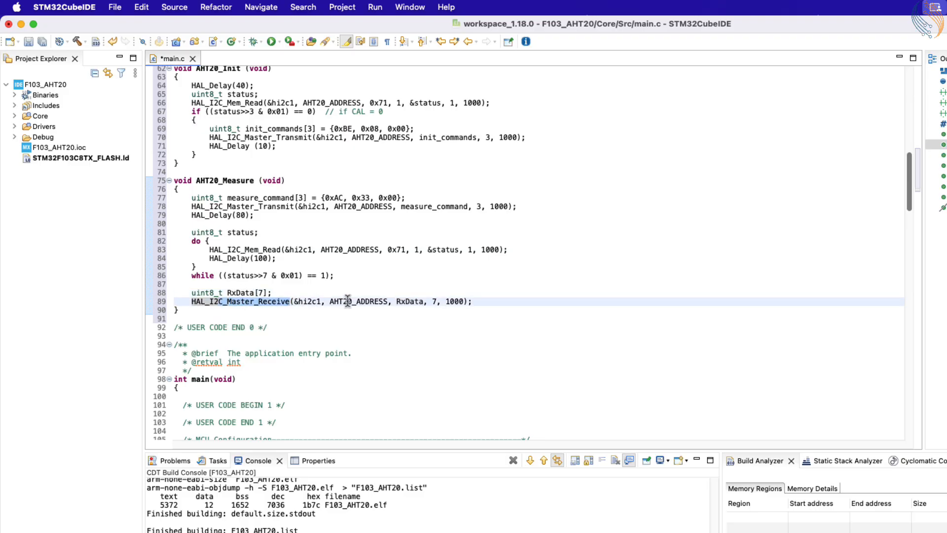
pyautogui.moveTo(409, 300)
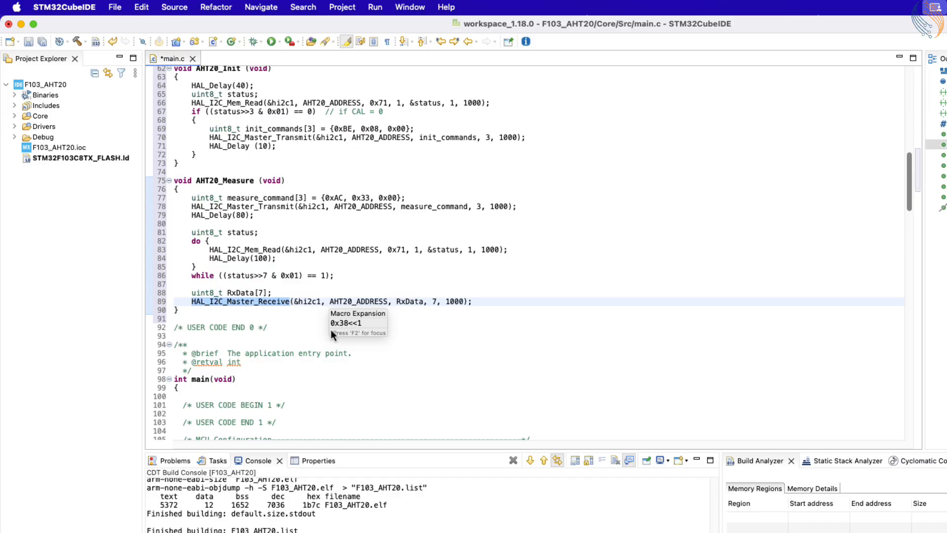
pyautogui.click(391, 249)
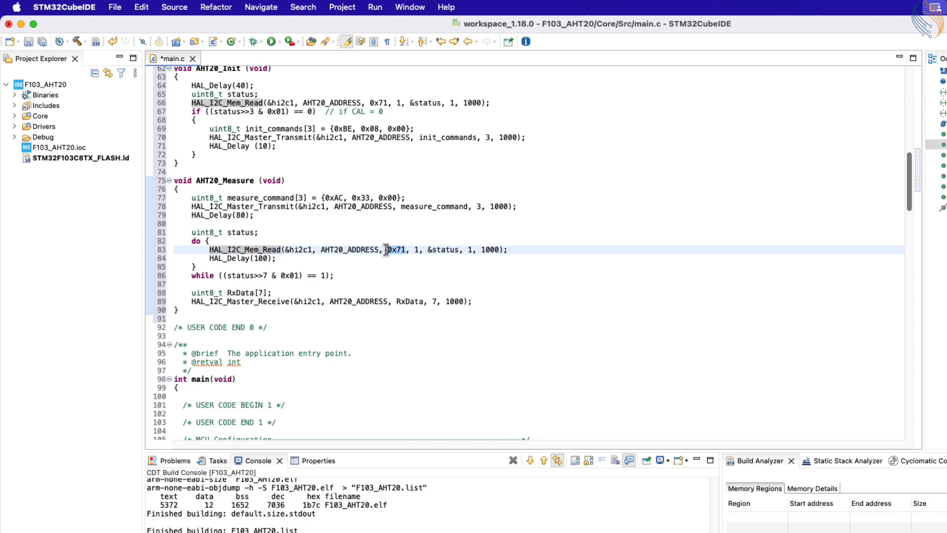
pyautogui.moveTo(359, 301)
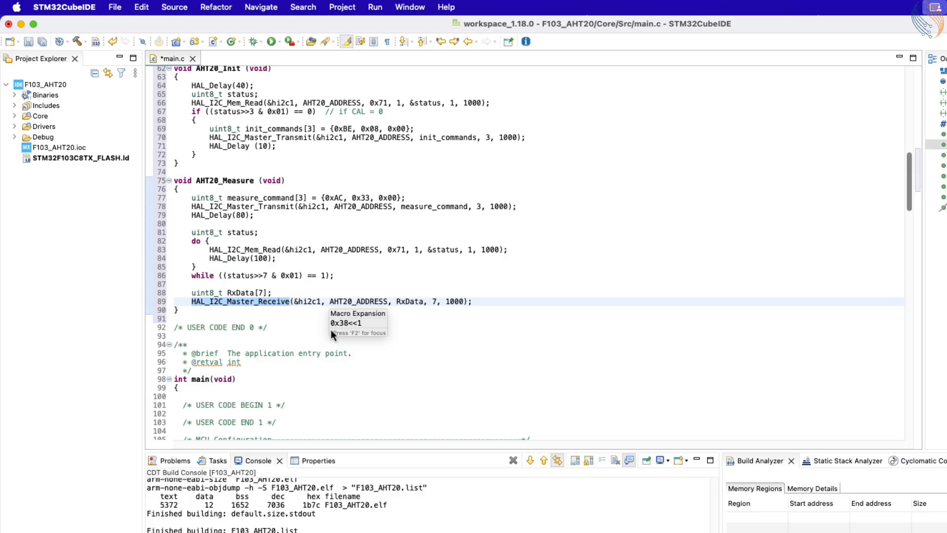
pyautogui.moveTo(257, 301)
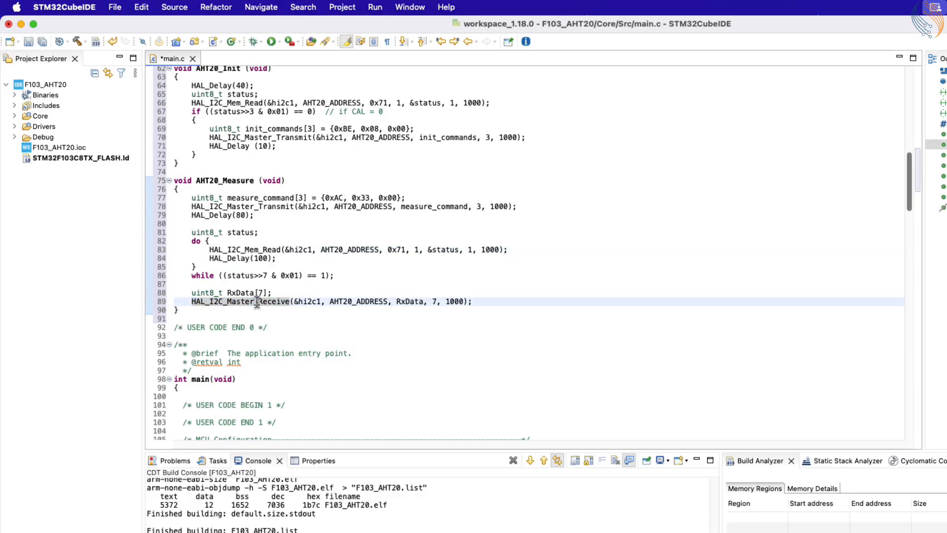
pyautogui.moveTo(352, 301)
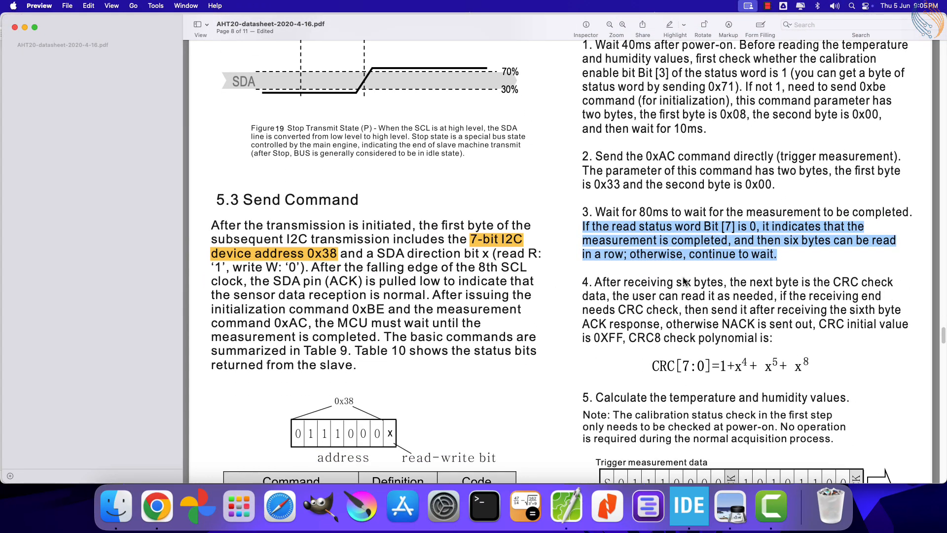
# Step: Scroll to the read data diagram, highlight the Humidity data label, then return to main.c
pyautogui.scroll(-3)
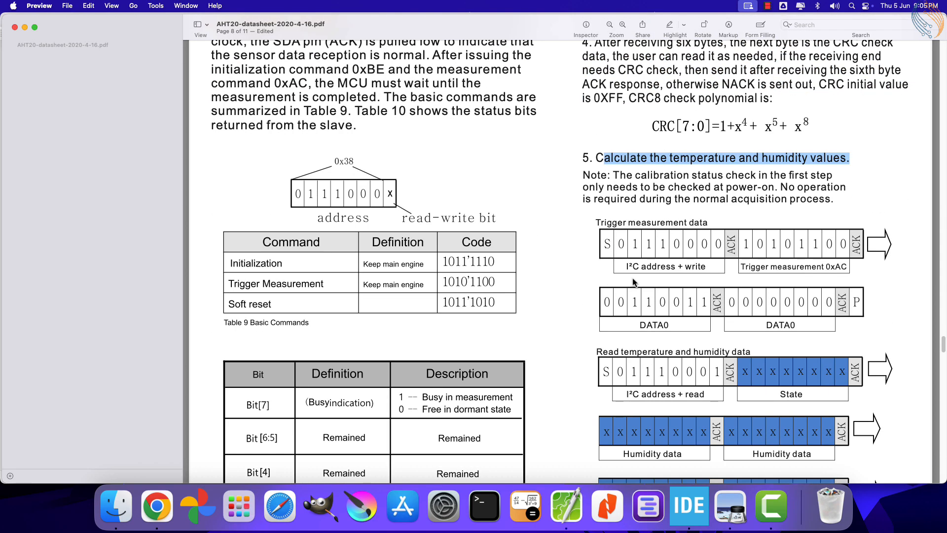
pyautogui.scroll(-3)
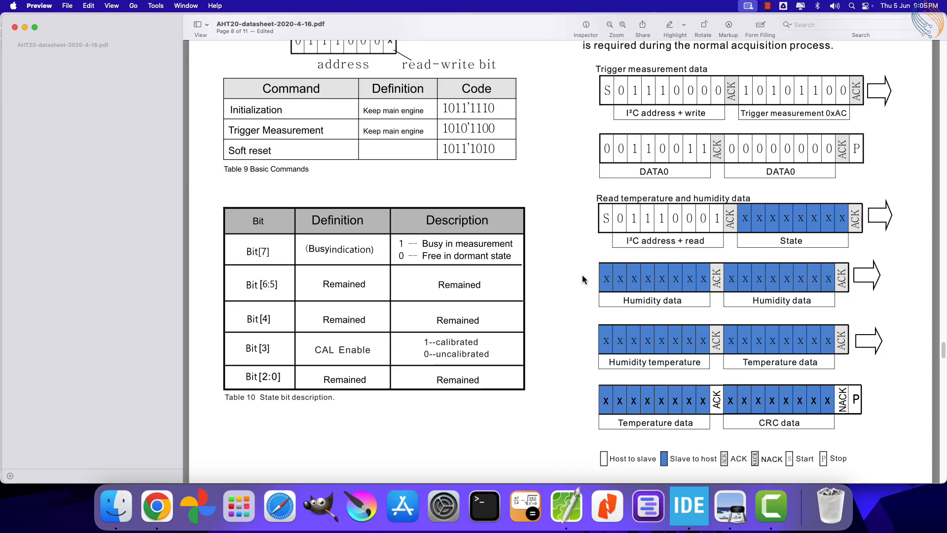
pyautogui.moveTo(592, 272)
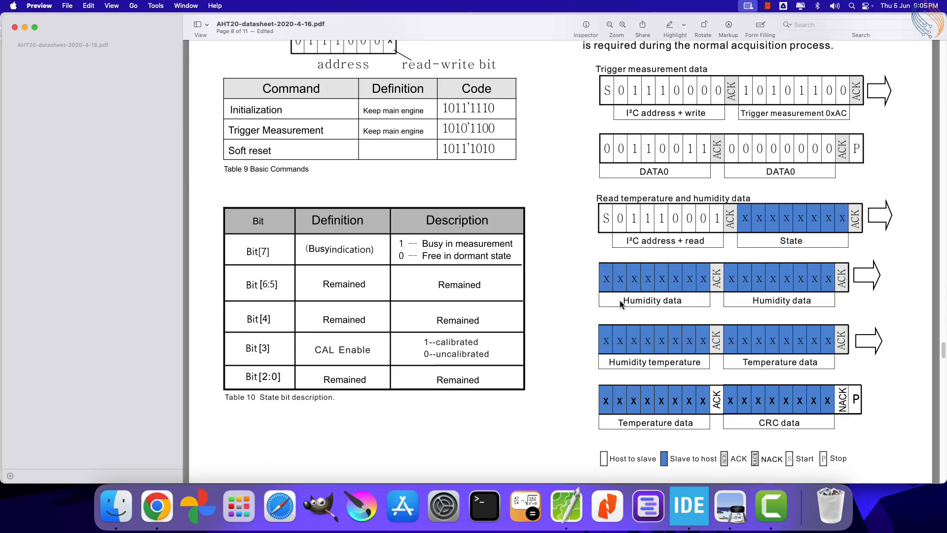
pyautogui.doubleClick(782, 301)
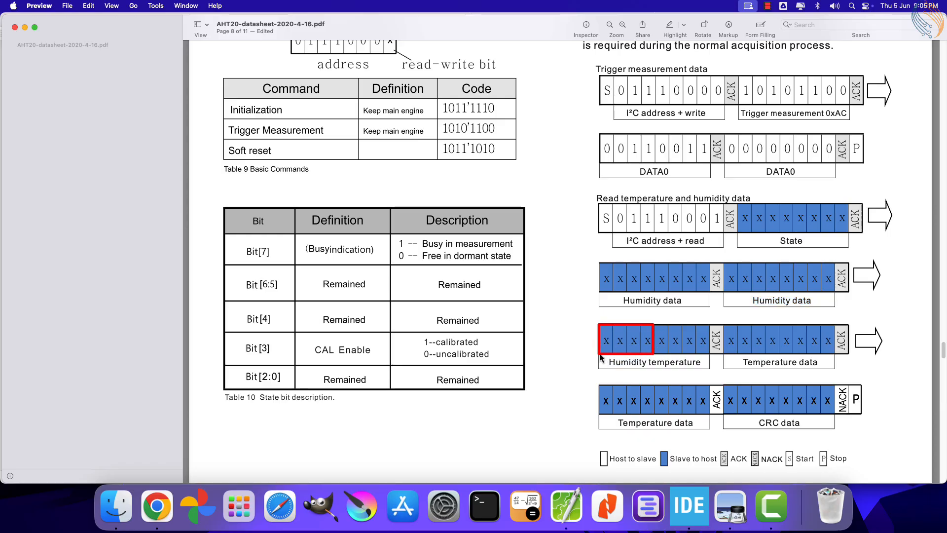
pyautogui.moveTo(535, 369)
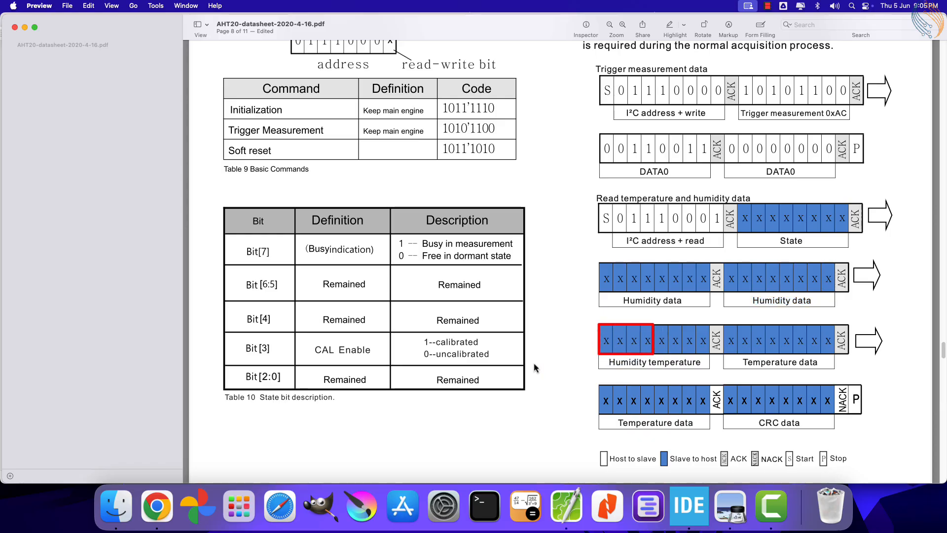
pyautogui.click(689, 506)
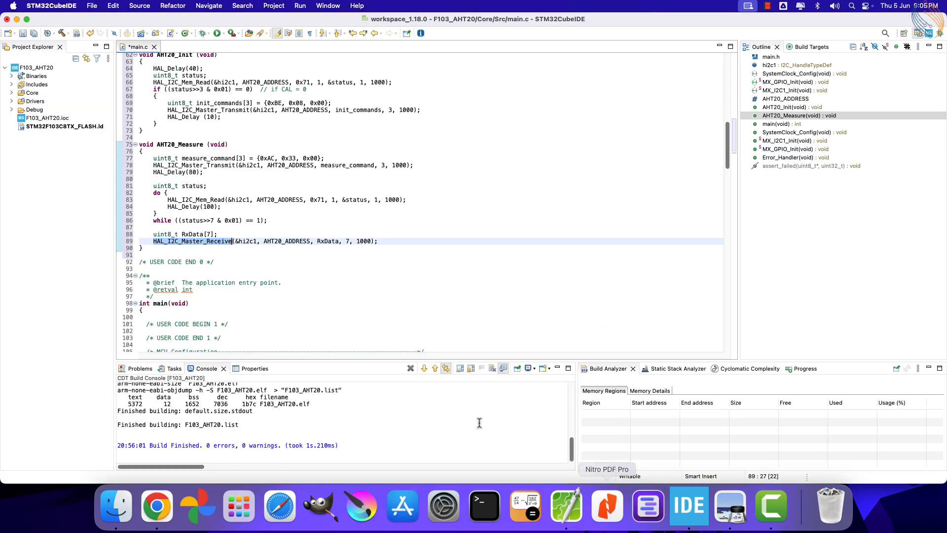
# Step: Declare uint32_t HUM_DATA packing RxData[1]<<16, <<8 and RxData[3], with an 'accumulated 24bit data' comment
pyautogui.write('uint')
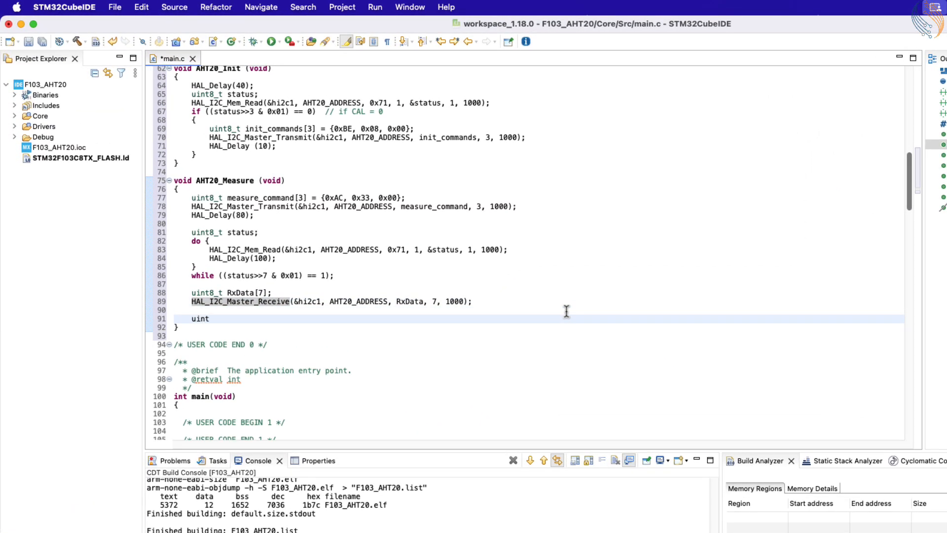
pyautogui.write('32_t')
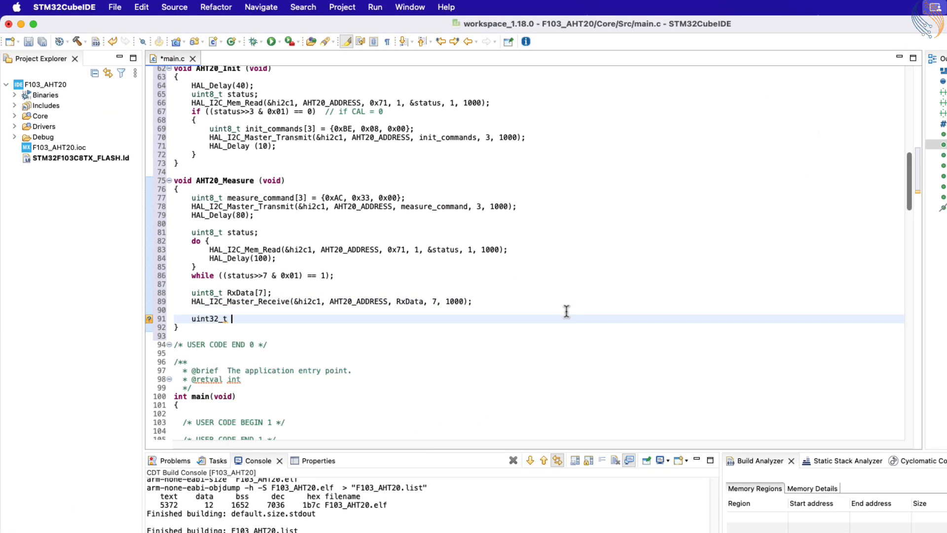
pyautogui.write('H')
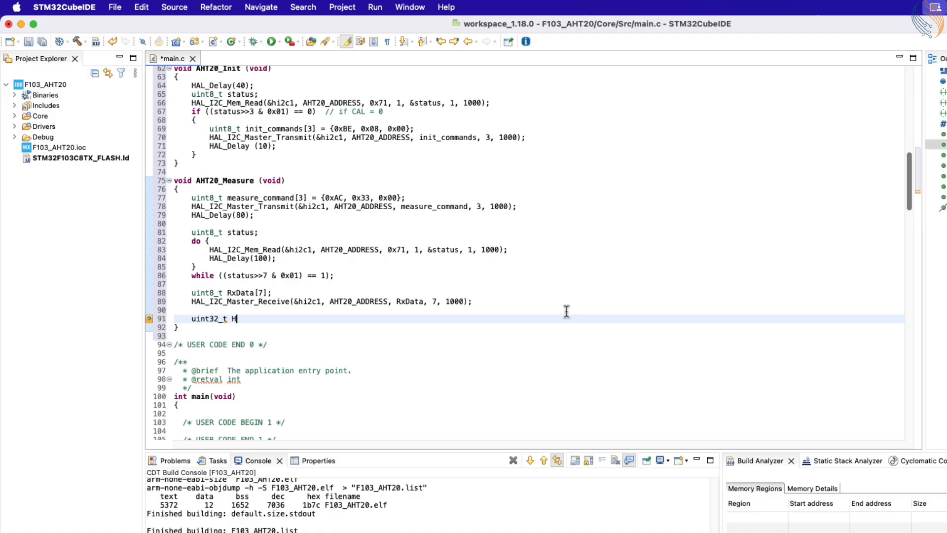
pyautogui.write('UM_DATA =')
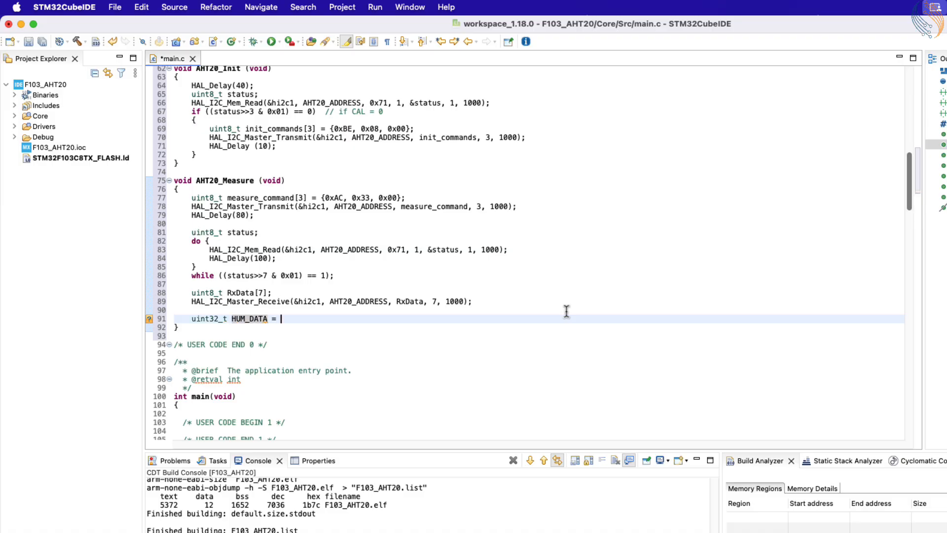
pyautogui.write('(Rx)')
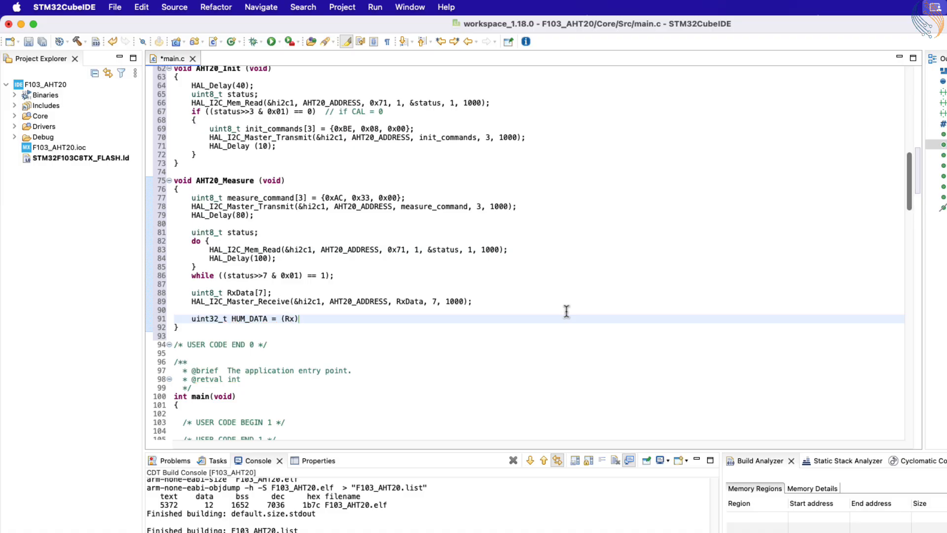
pyautogui.write('Data[1]')
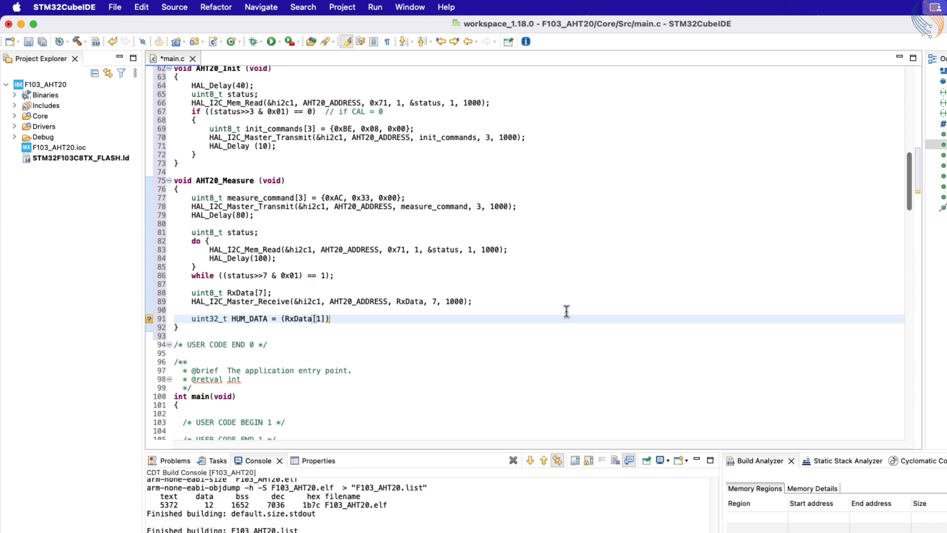
pyautogui.write('<<16')
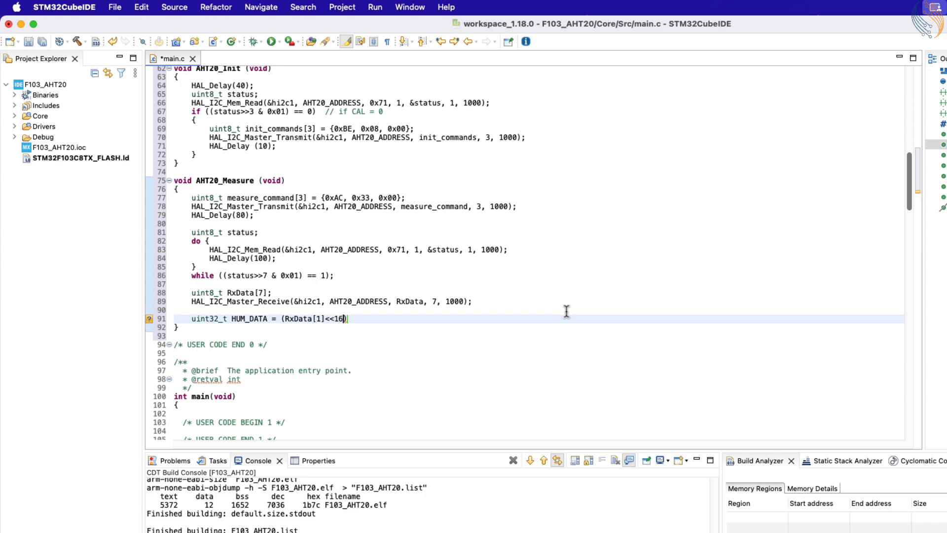
pyautogui.write('|(R)')
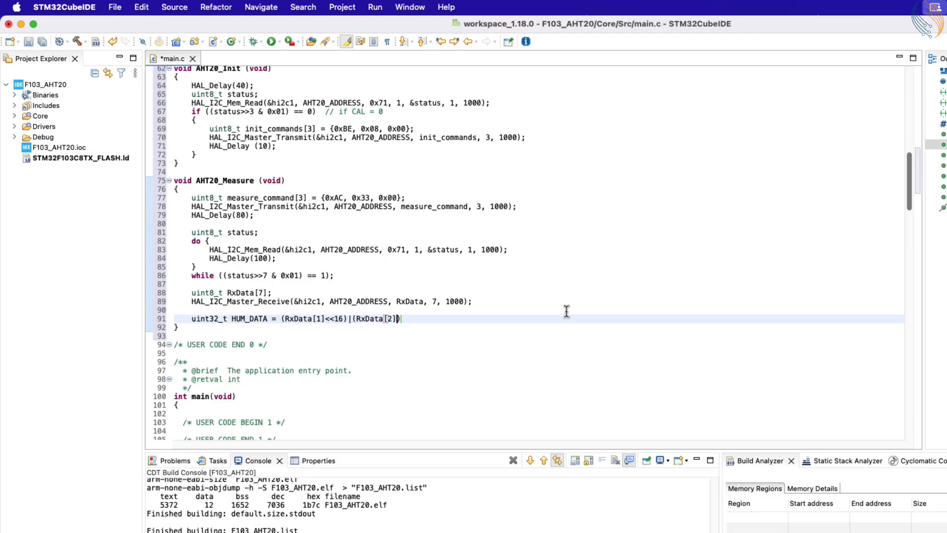
pyautogui.write('<<8')
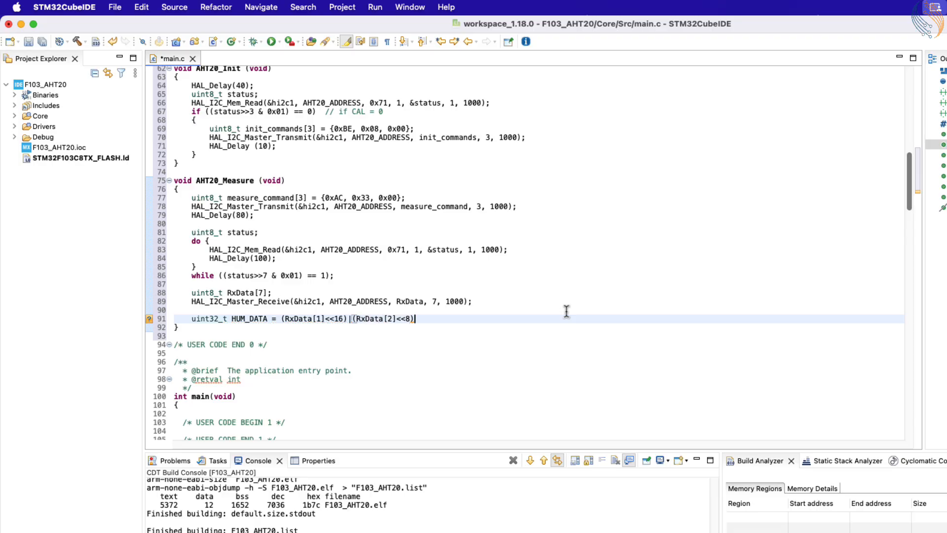
pyautogui.write('|RxDat')
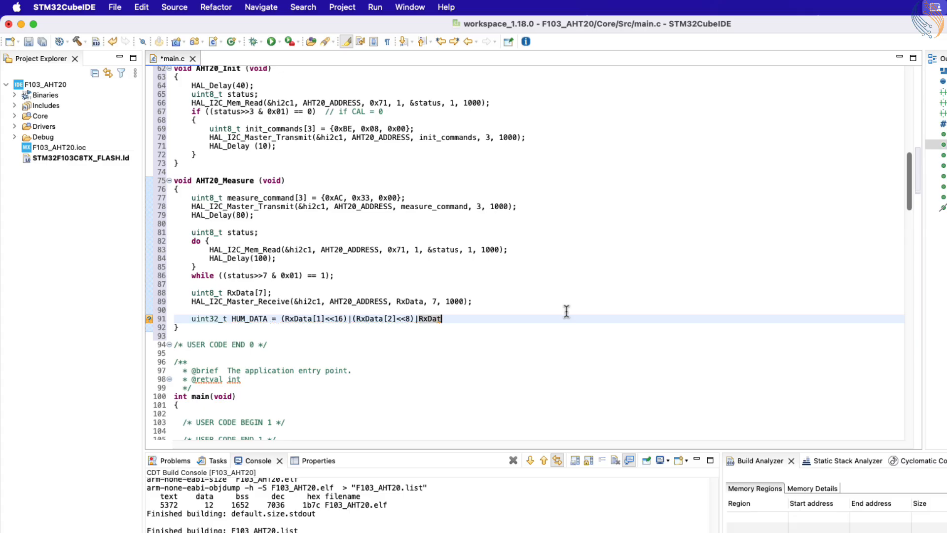
pyautogui.write('a[3];')
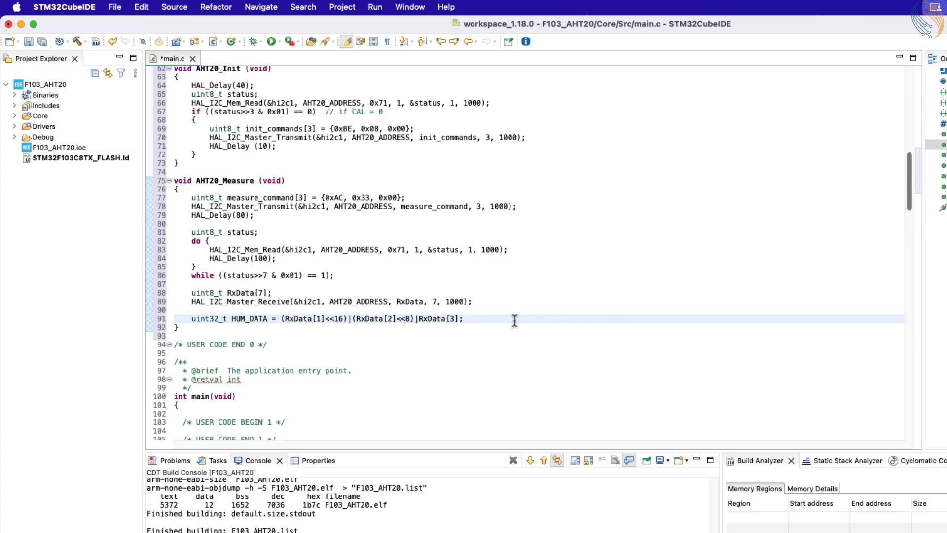
pyautogui.write('// accumulated')
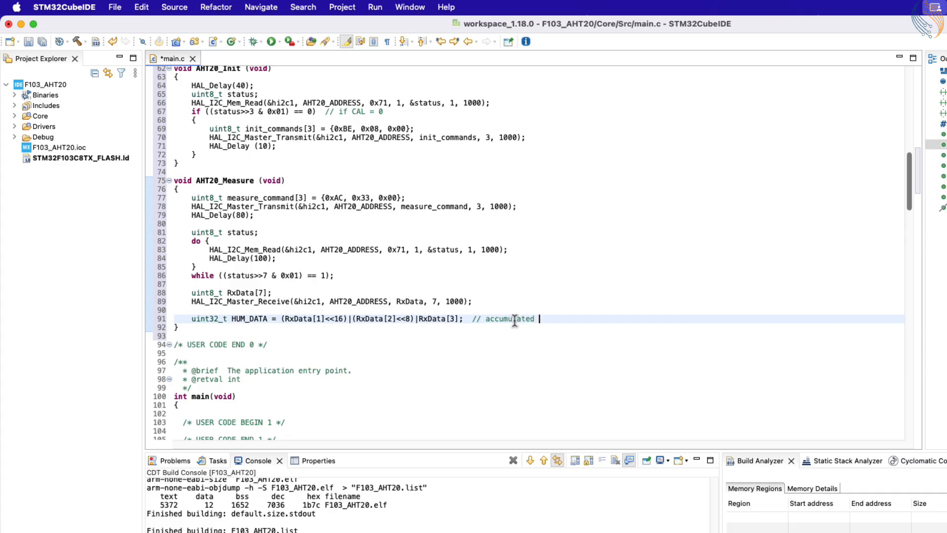
pyautogui.write('24bit data')
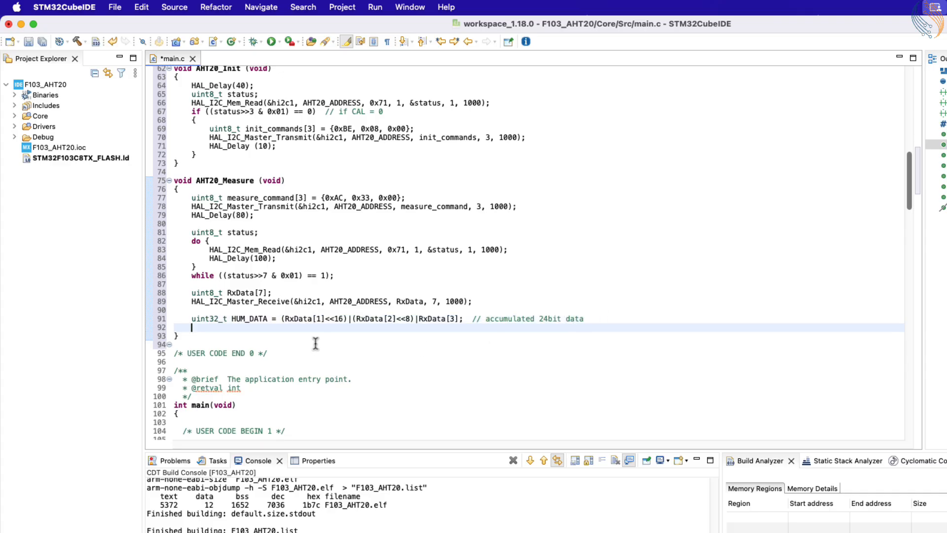
# Step: Add HUM_DATA = HUM_DATA>>4 with a '20bit data' comment
pyautogui.write('HUM_DATA')
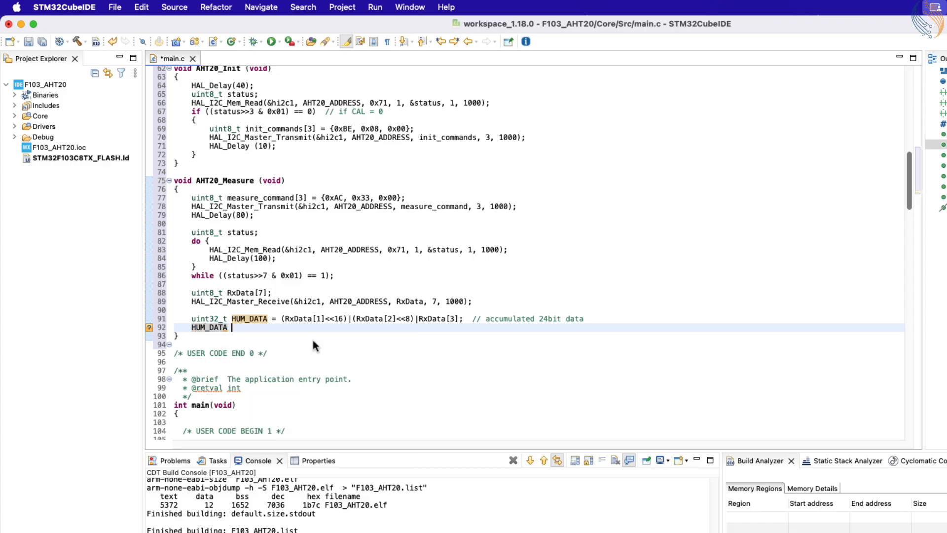
pyautogui.write('= HUM_DATA')
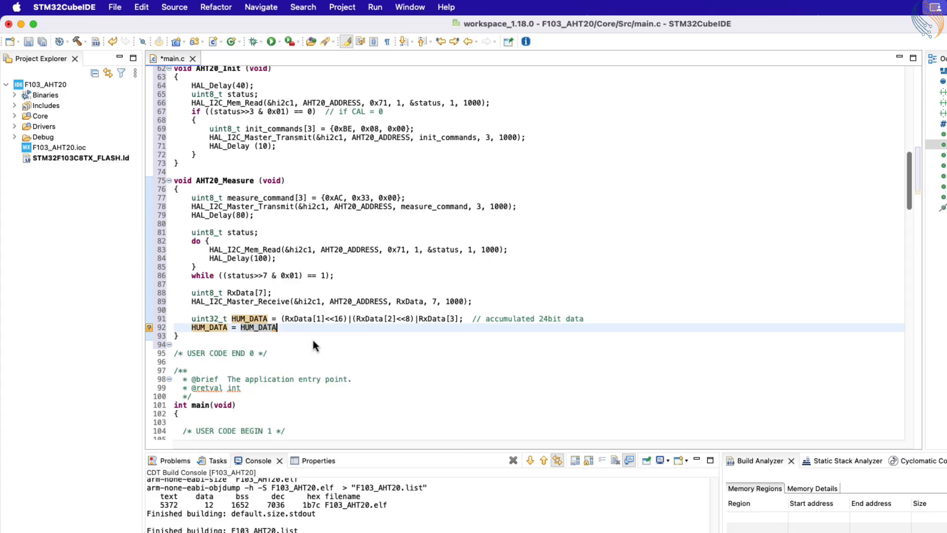
pyautogui.write('>>4;  // 20b')
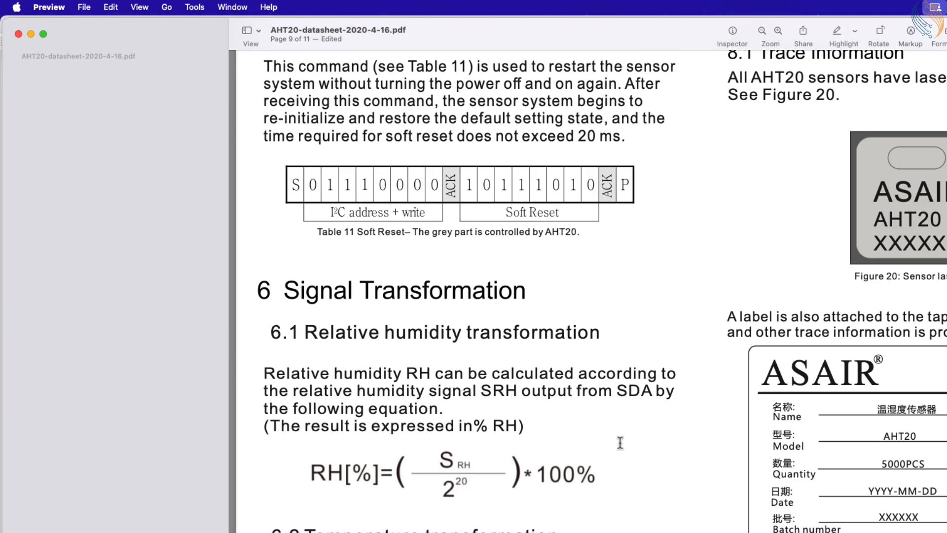
pyautogui.scroll(-3)
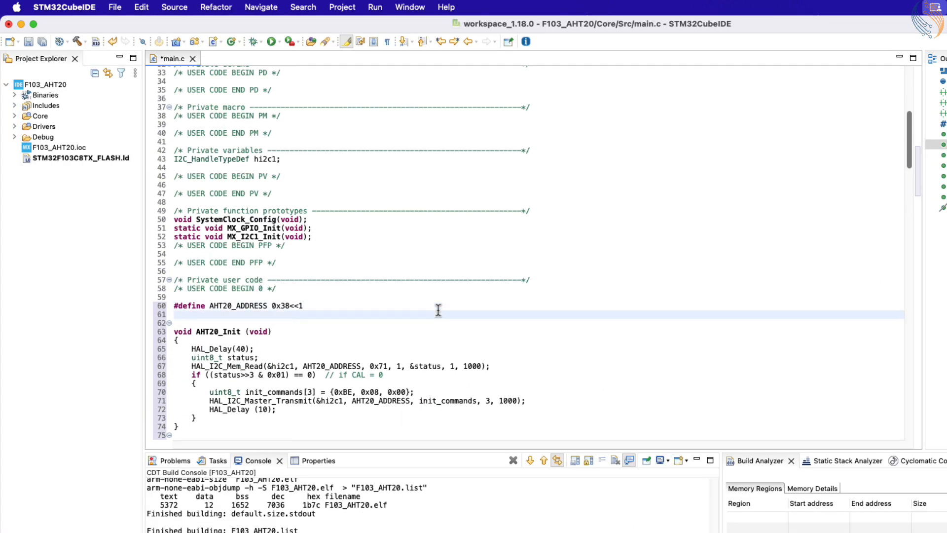
# Step: Declare global float Temperature, Humidity and compute Humidity = (float)((HUM_DATA/pow(2,20))*100)
pyautogui.write('float Temperature')
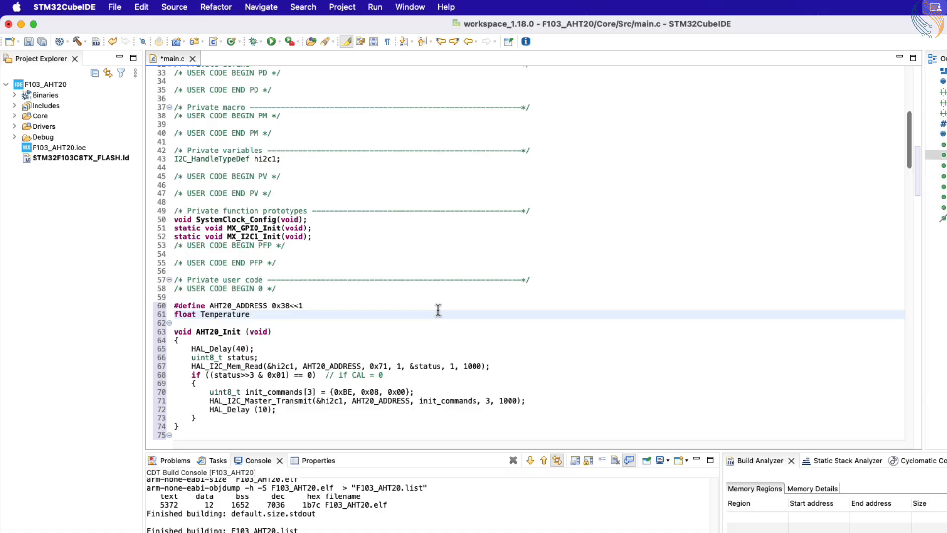
pyautogui.write(', Humidity;')
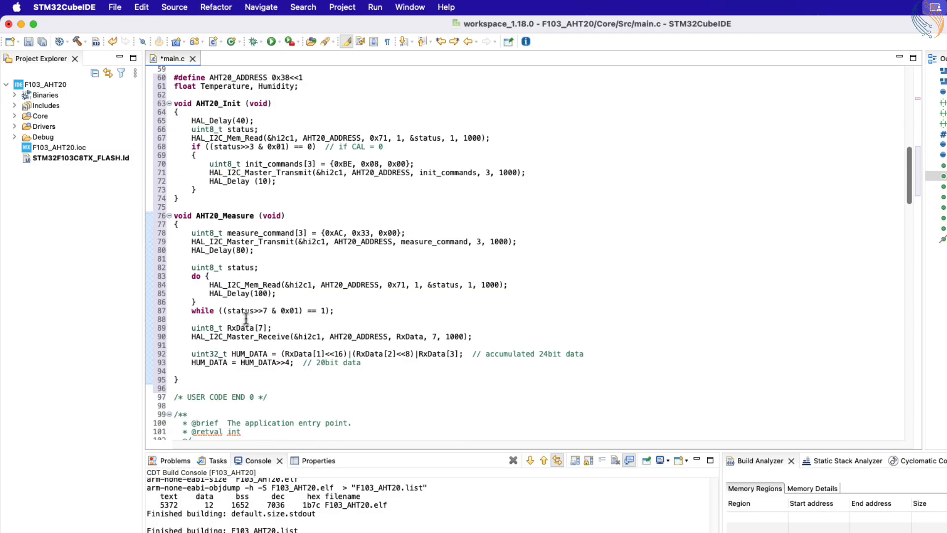
pyautogui.write('Humidity = (float) HUM_DATA/po')
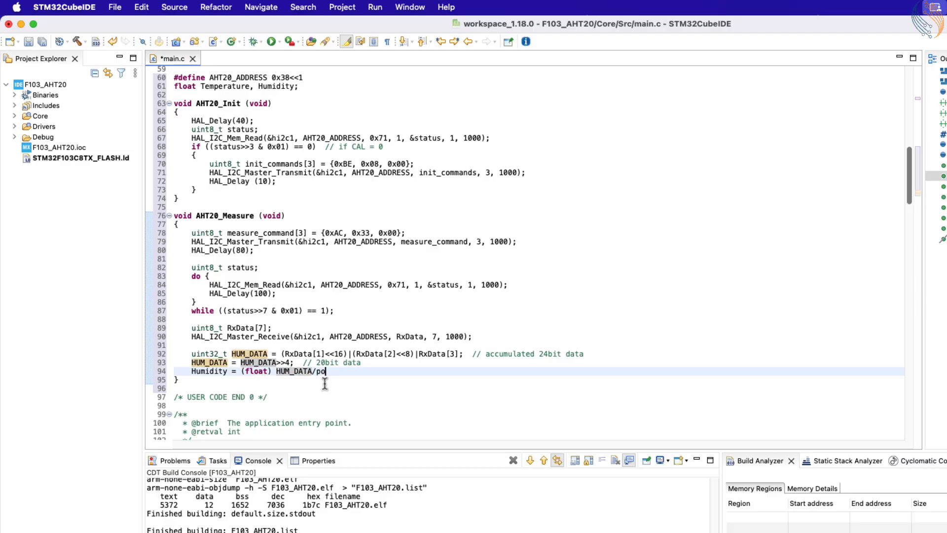
pyautogui.write('w(2,20)) * 100);')
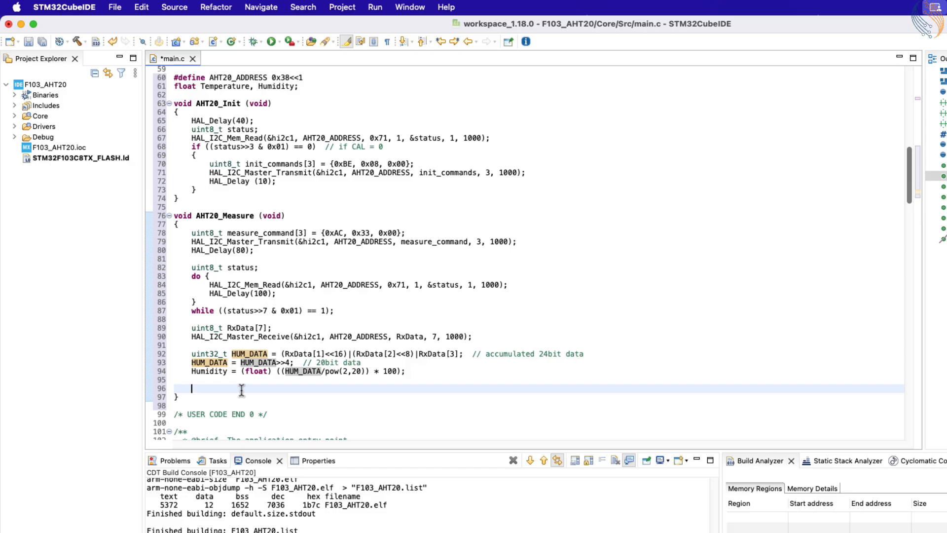
# Step: Declare uint32_t TEMP_DATA from RxData bytes with a 24-bit comment, then check the datasheet
pyautogui.write('uint32_t')
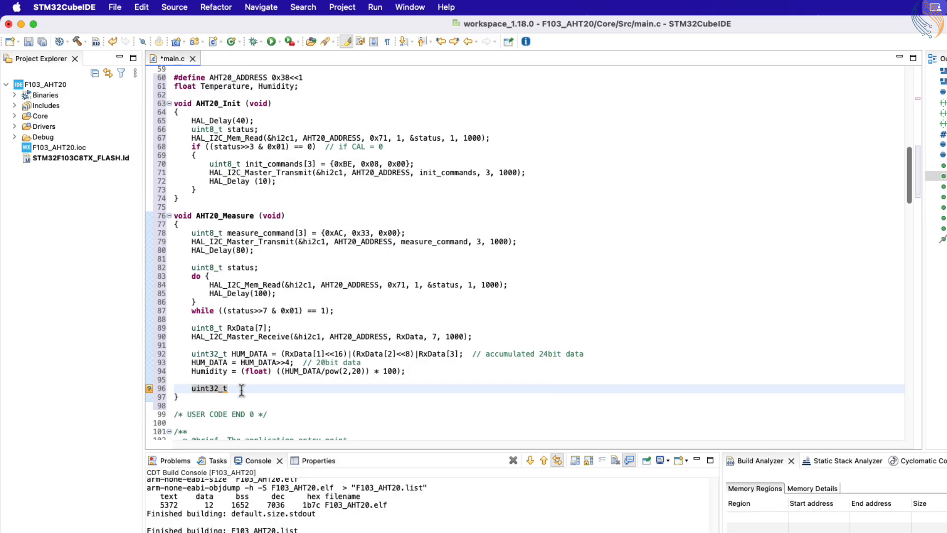
pyautogui.write('TEMP_DATA')
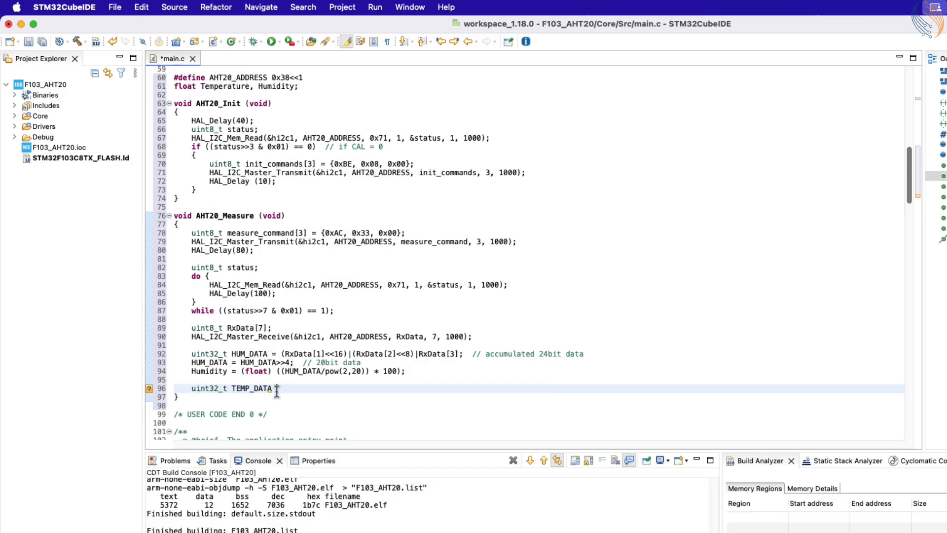
pyautogui.write('=')
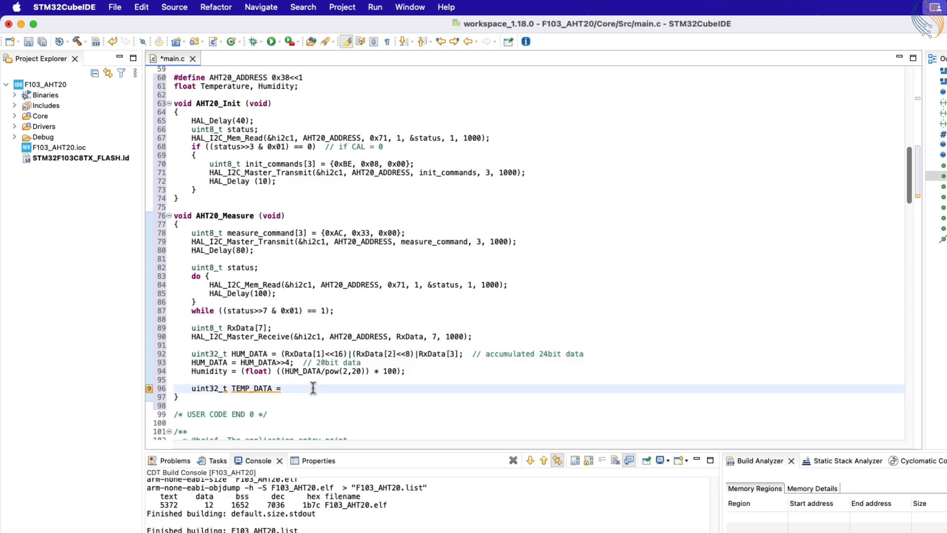
pyautogui.write('(RxData[3]<<16)|(RxData[4]<<8)|RxData[3];  // accumulated 24bit data')
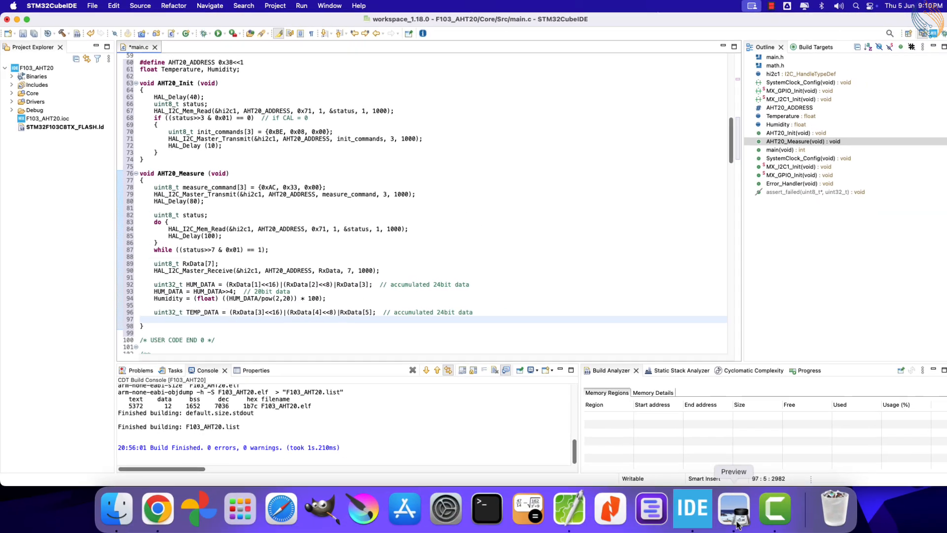
pyautogui.click(733, 508)
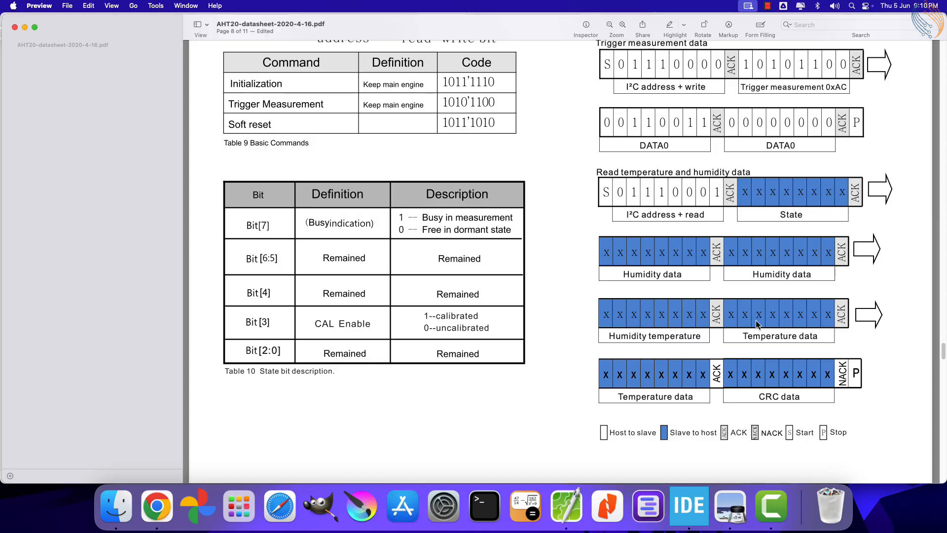
pyautogui.moveTo(657, 308)
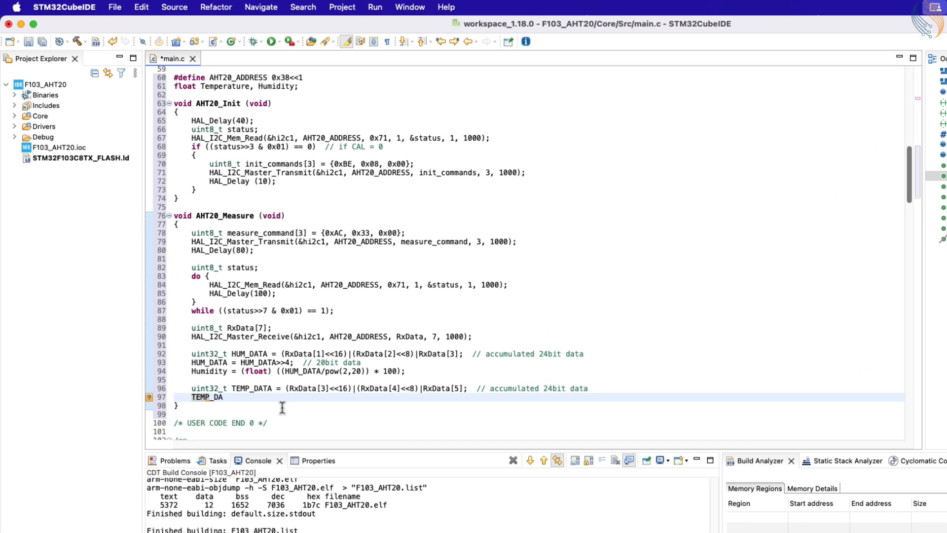
# Step: Mask TEMP_DATA with 0xFFFFF ('first 20bit data') and compute Temperature as TEMP_DATA/pow(2,20)*100-50
pyautogui.write('= TEMP_DATA&0')
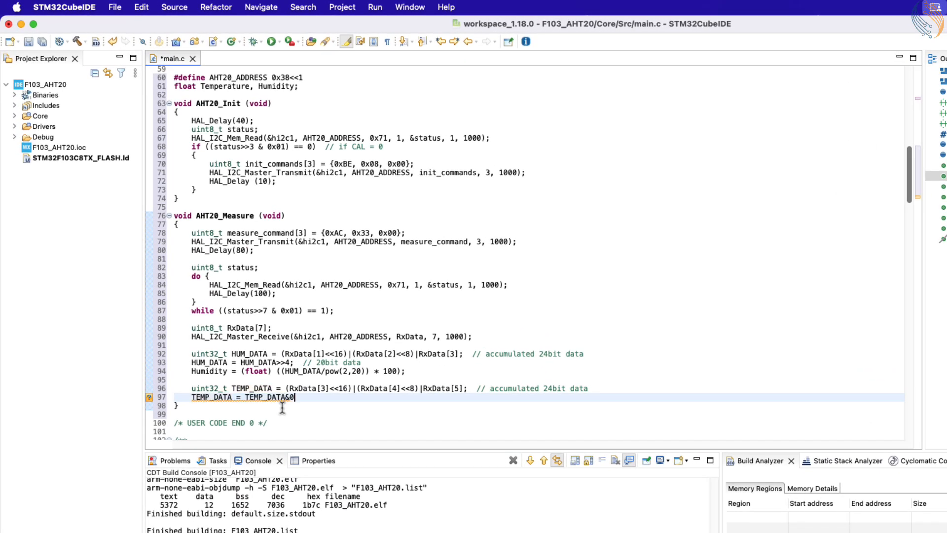
pyautogui.write('xFFFFF;  //')
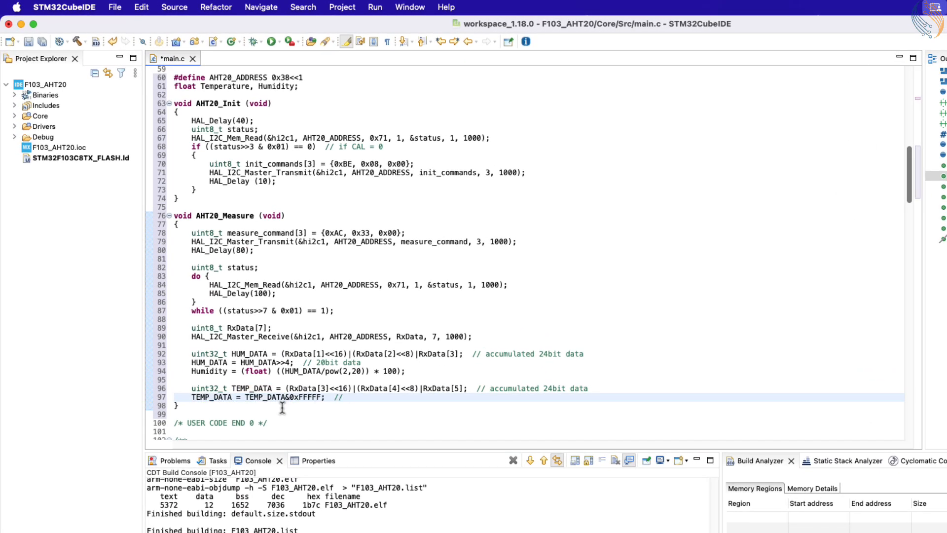
pyautogui.write('first 20bit data')
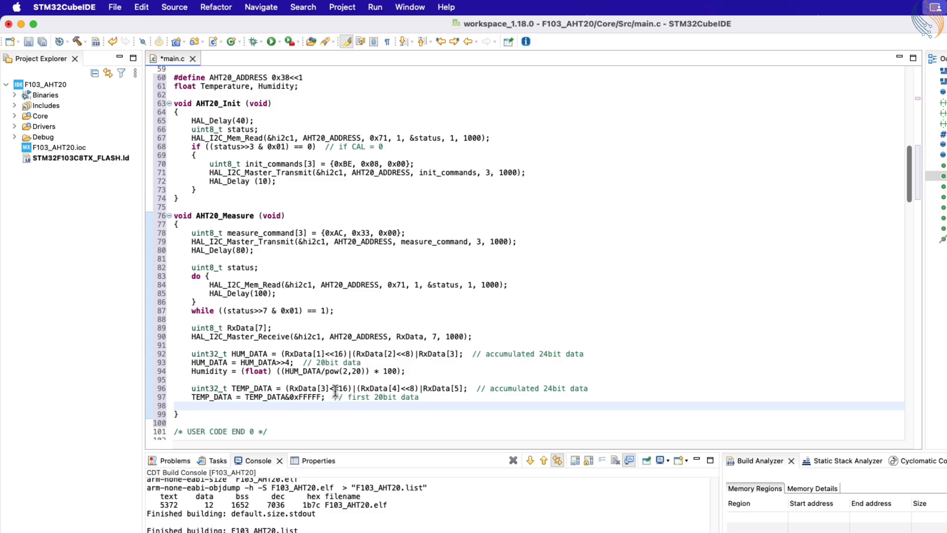
pyautogui.write('Te')
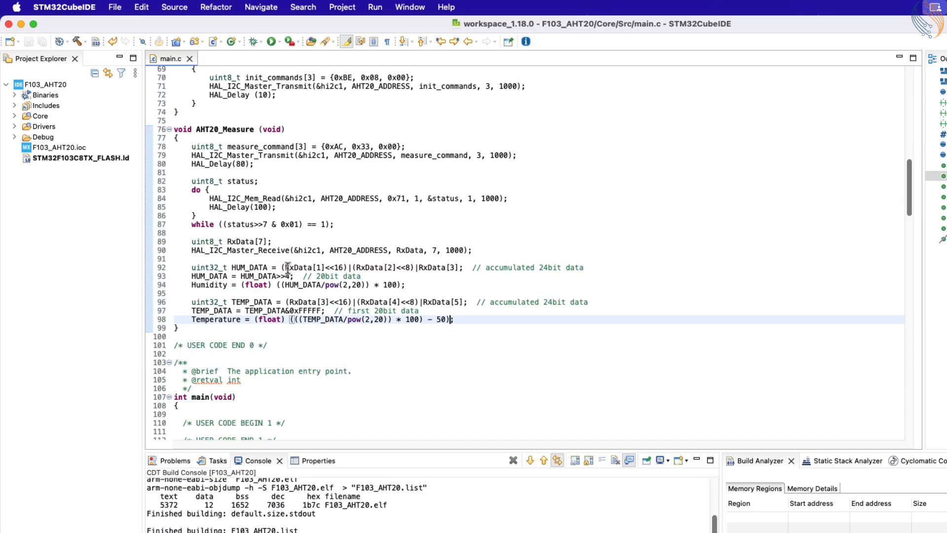
pyautogui.write('AHT20_Measure();')
pyautogui.write('HAL_Del')
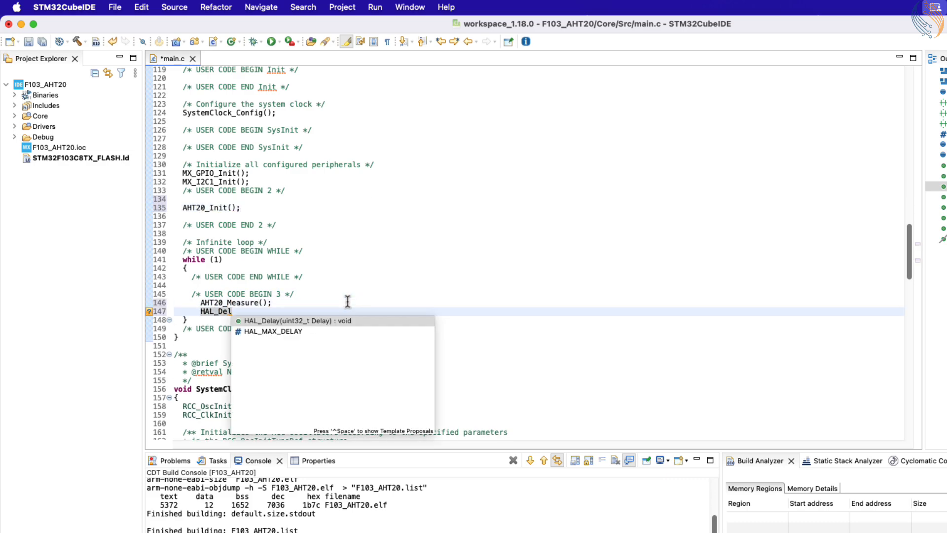
# Step: Add HAL_Delay(2000); after the AHT20_Measure() call in main's while loop
pyautogui.write('(2000);')
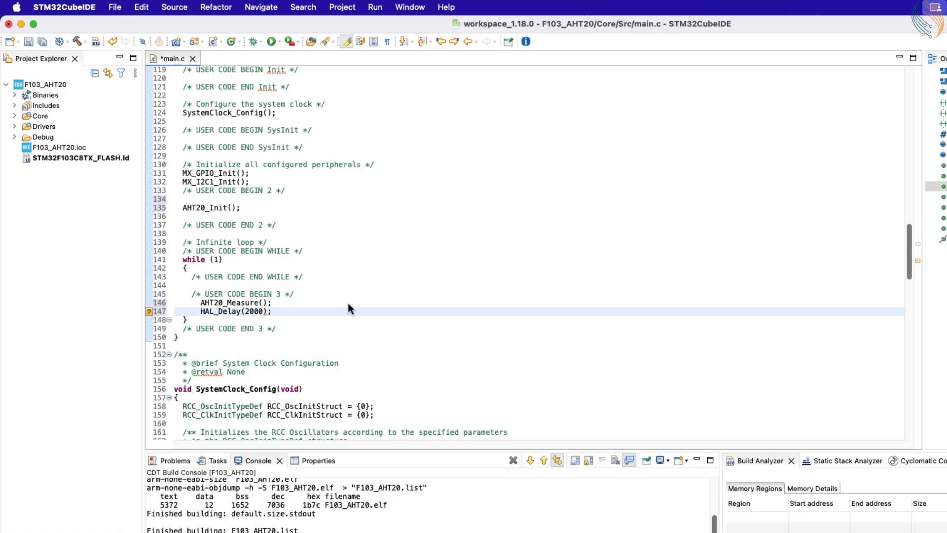